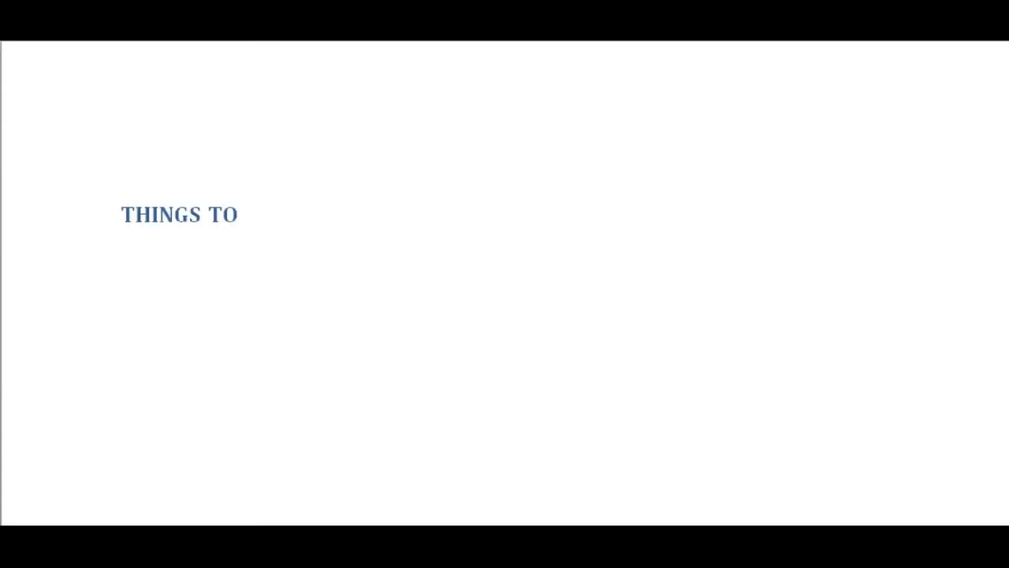
Finish the heading as 'THINGS TO REMEMBER' and enter 'Hax happens' as tip 1, starting tip 2.
{"action": "type", "text": "REMEMBER"}
{"action": "type", "text": "1."}
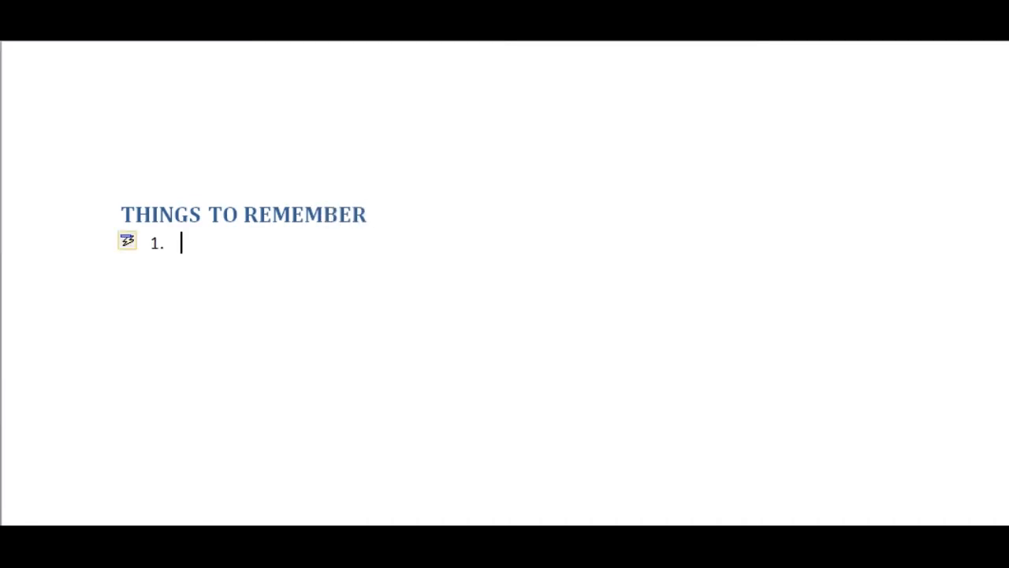
{"action": "type", "text": "Hax"}
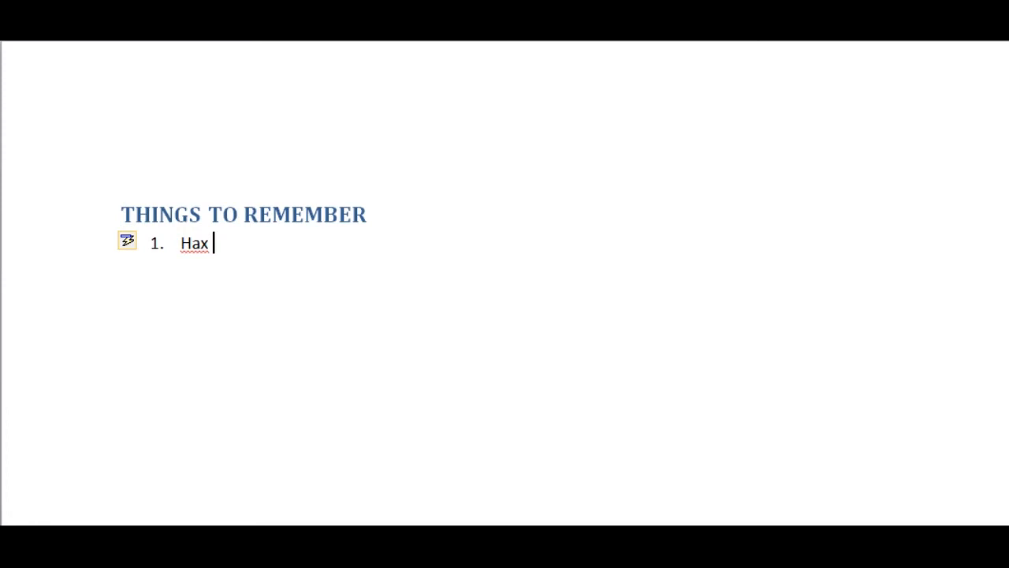
{"action": "type", "text": "happens"}
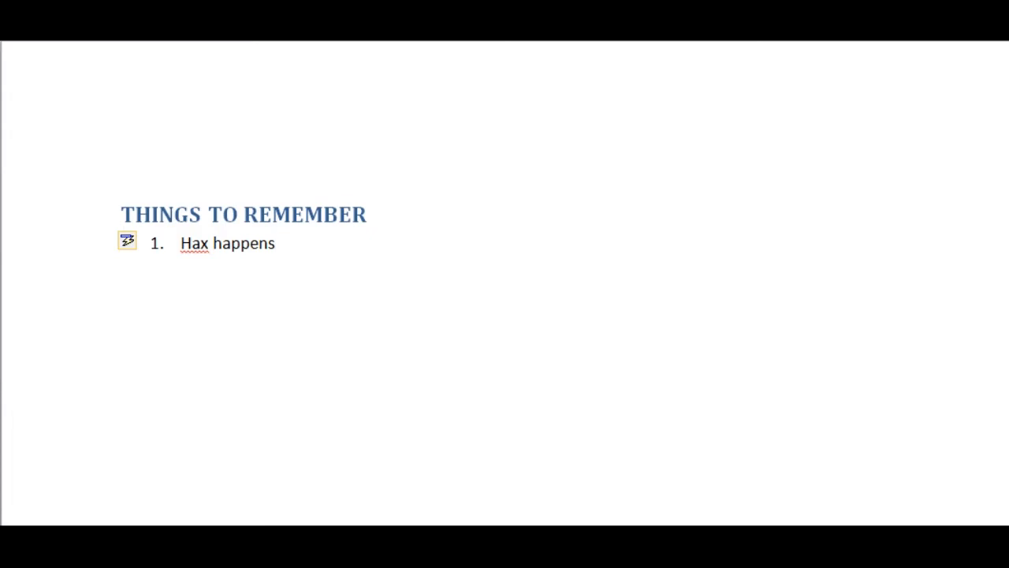
{"action": "left_click", "coordinate": [274, 243]}
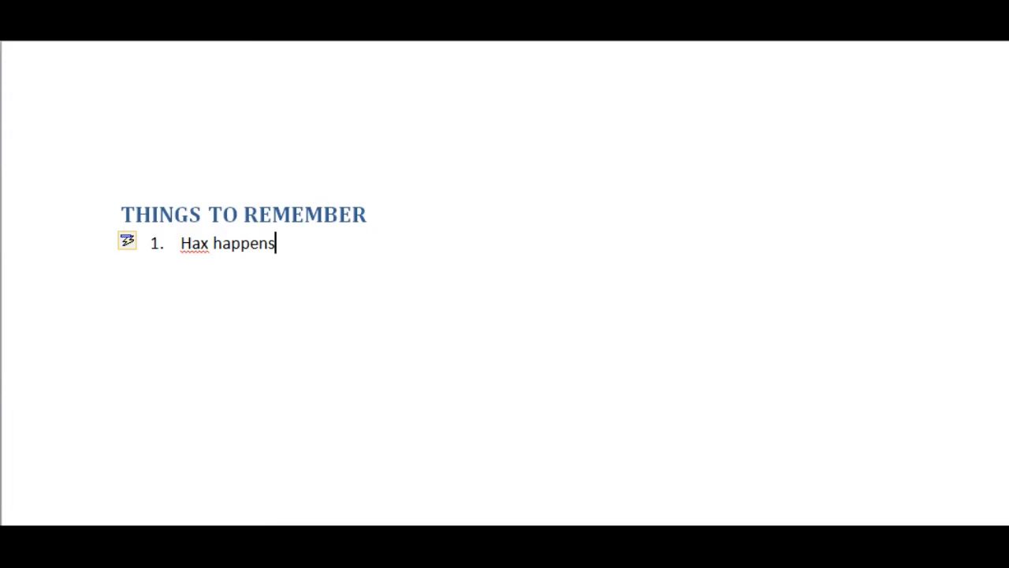
{"action": "key", "text": "enter"}
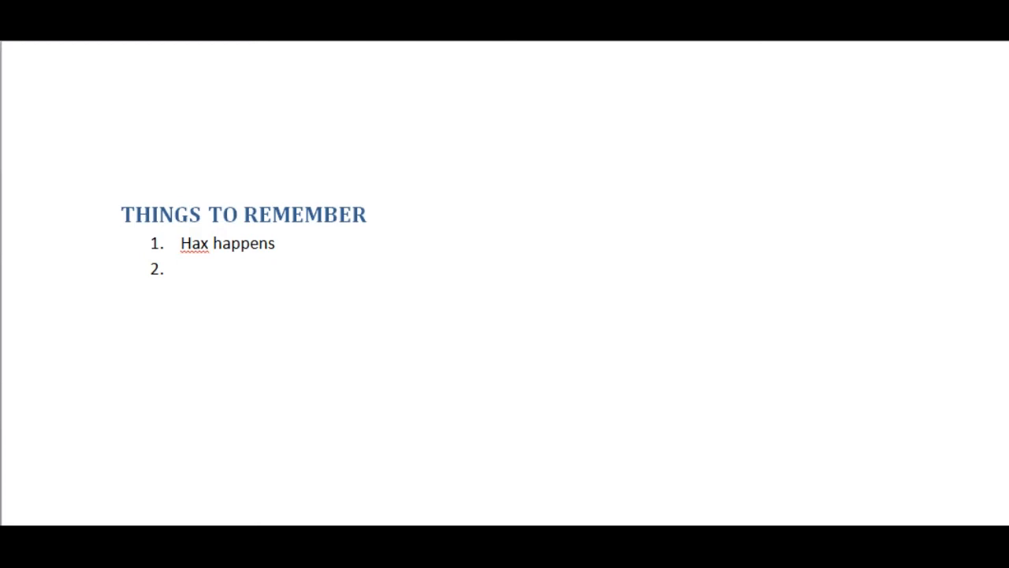
Enter 'SAFE PLAYS' as the second numbered tip.
{"action": "type", "text": "SAFE P"}
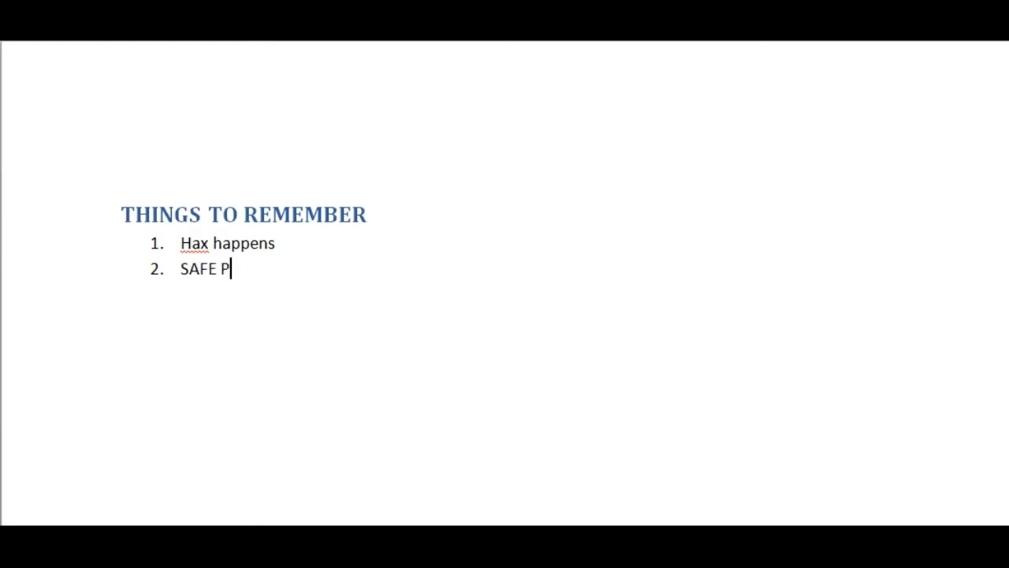
{"action": "type", "text": "LAYS"}
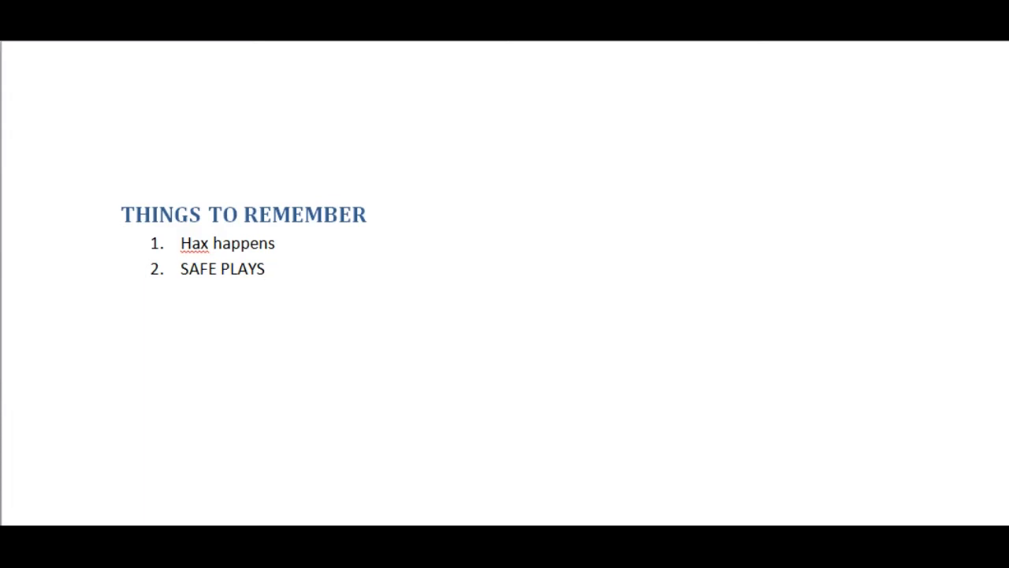
{"action": "left_click", "coordinate": [267, 268]}
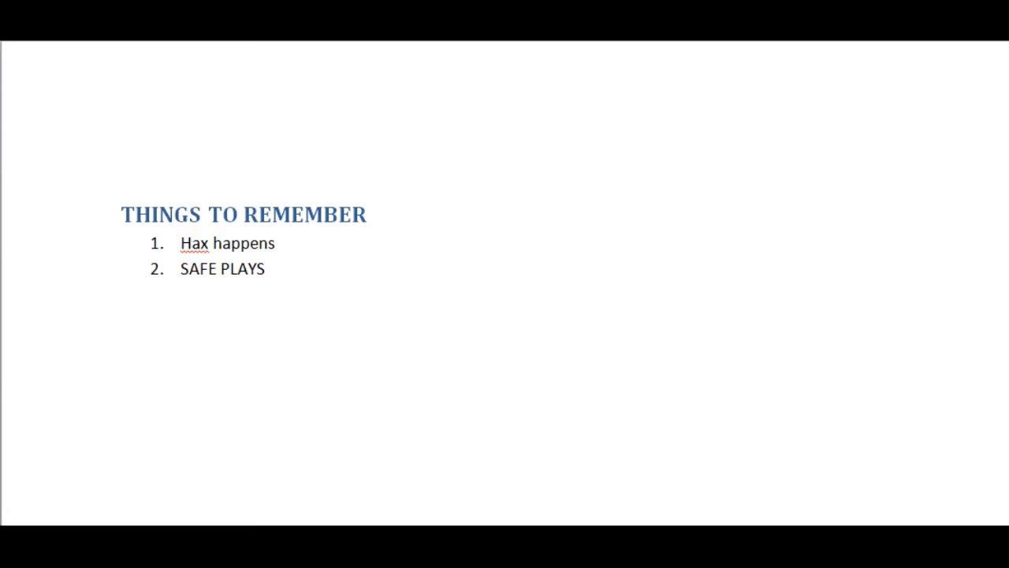
{"action": "mouse_move", "coordinate": [271, 330]}
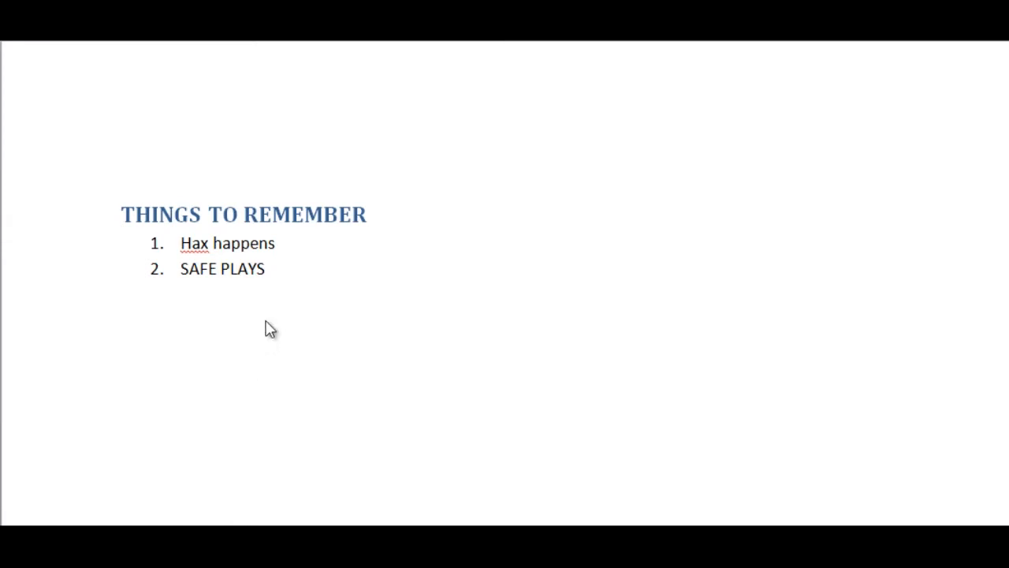
Try 'Substitute?' as tip 3, then replace it so the item reads 'EXPERIENCE'.
{"action": "type", "text": "3"}
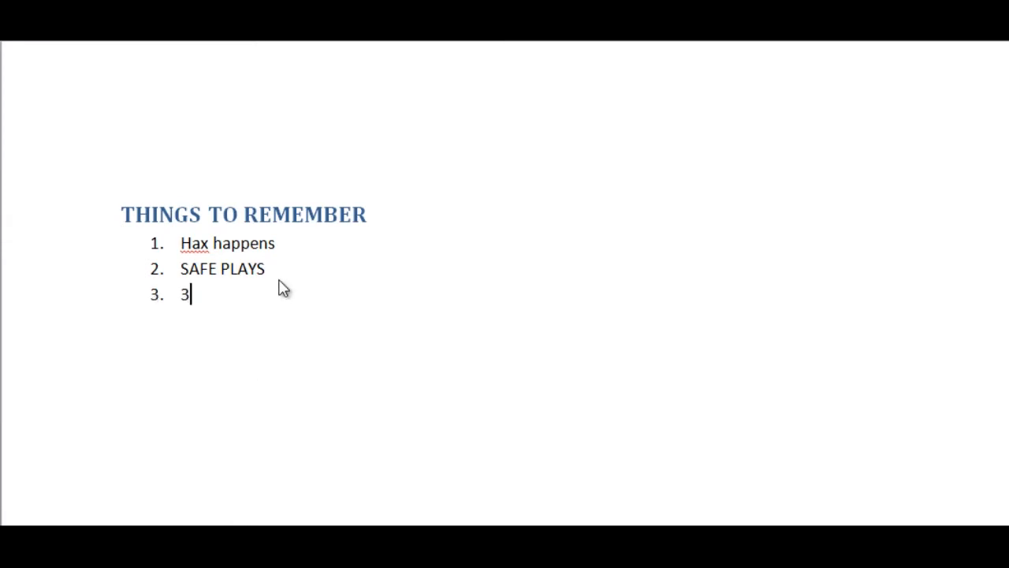
{"action": "type", "text": "Sub"}
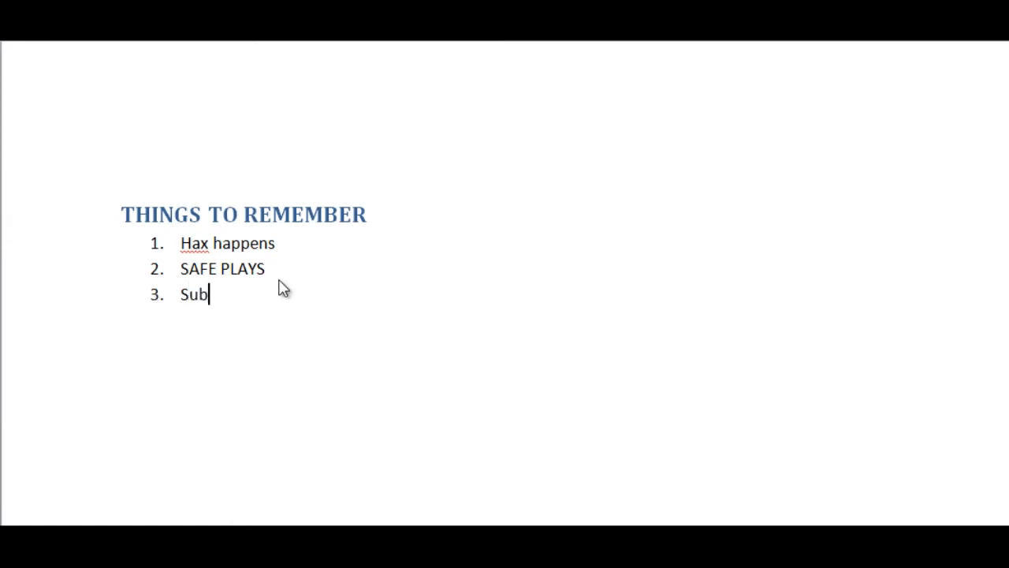
{"action": "type", "text": "stitute?"}
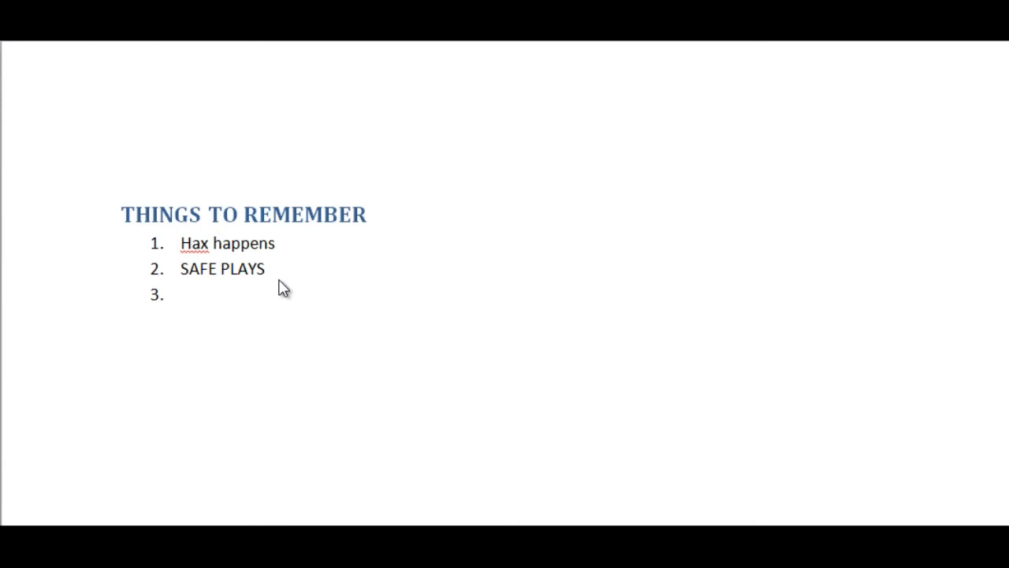
{"action": "type", "text": "EXP"}
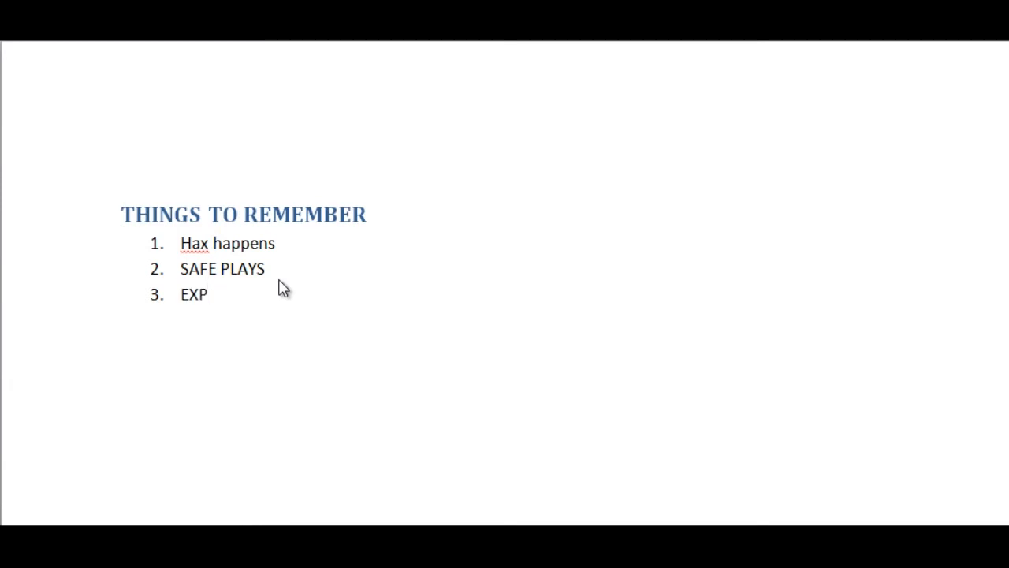
{"action": "type", "text": "ERIENCE"}
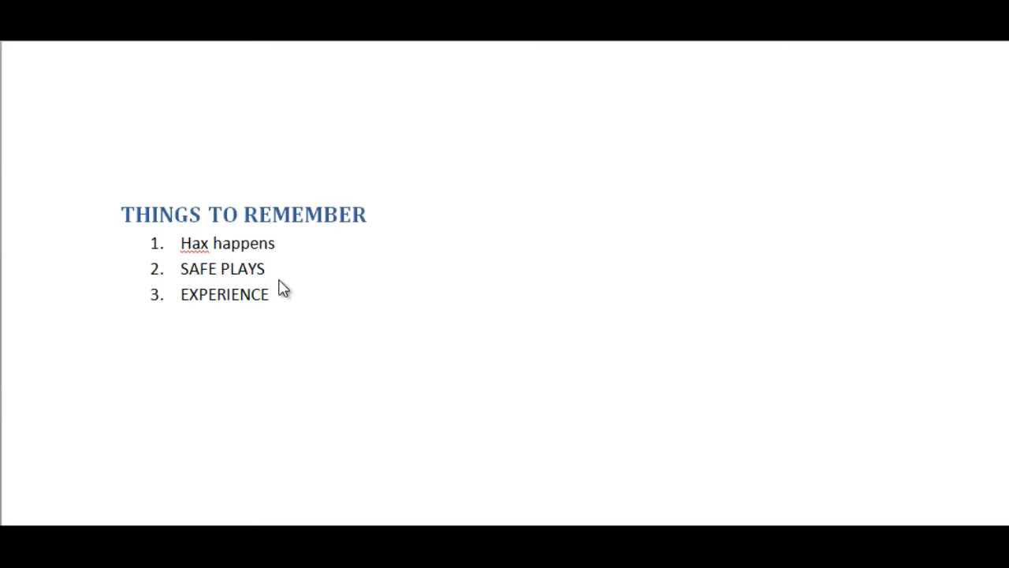
{"action": "left_click", "coordinate": [276, 295]}
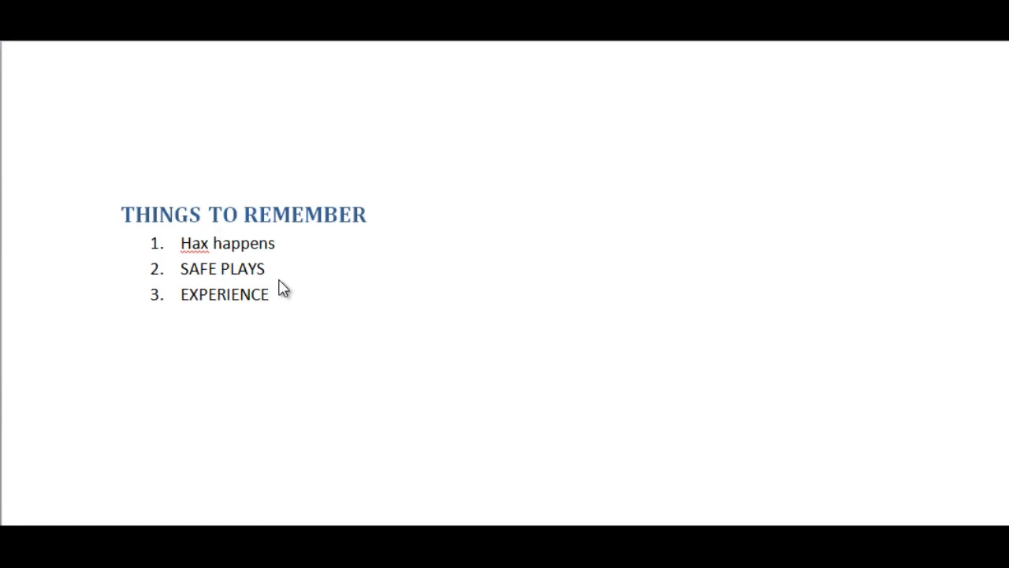
{"action": "left_click", "coordinate": [276, 295]}
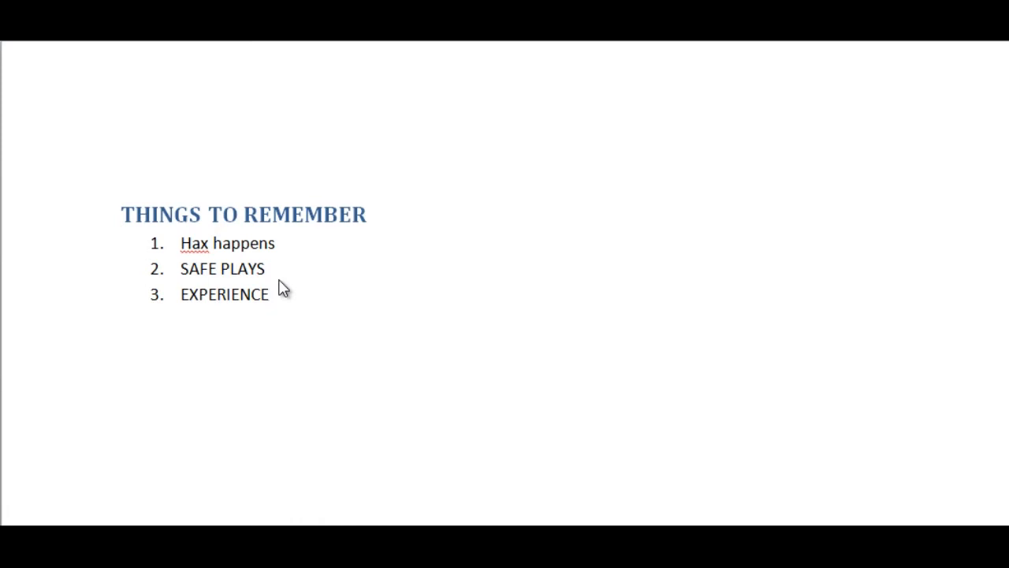
{"action": "left_click", "coordinate": [276, 295]}
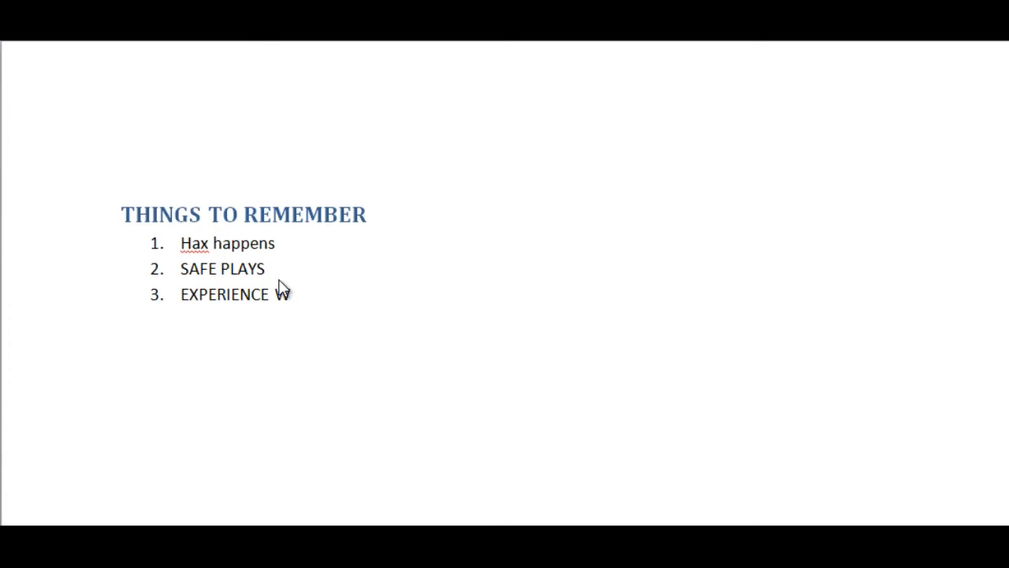
{"action": "type", "text": "WHAT?"}
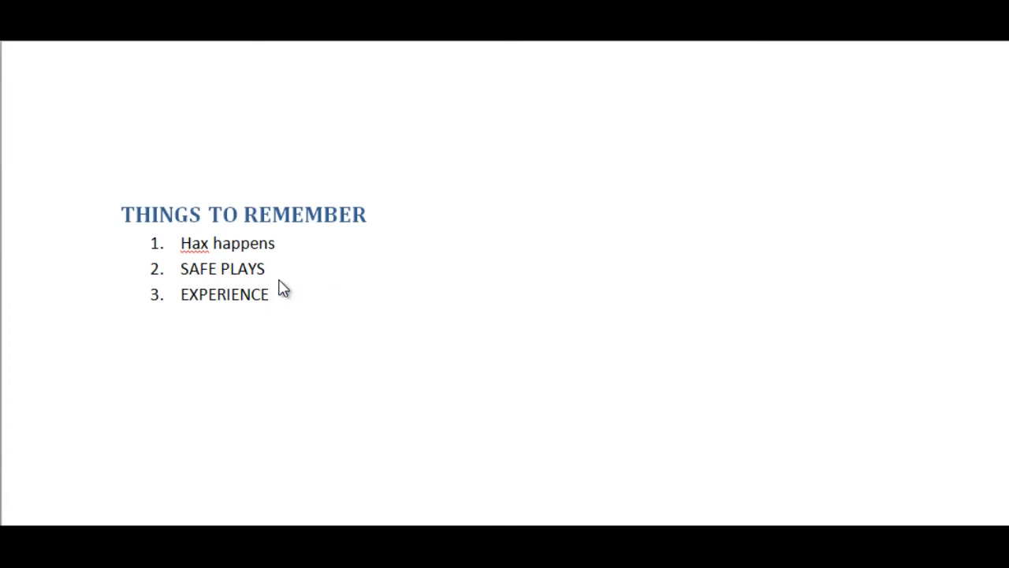
{"action": "left_click", "coordinate": [271, 295]}
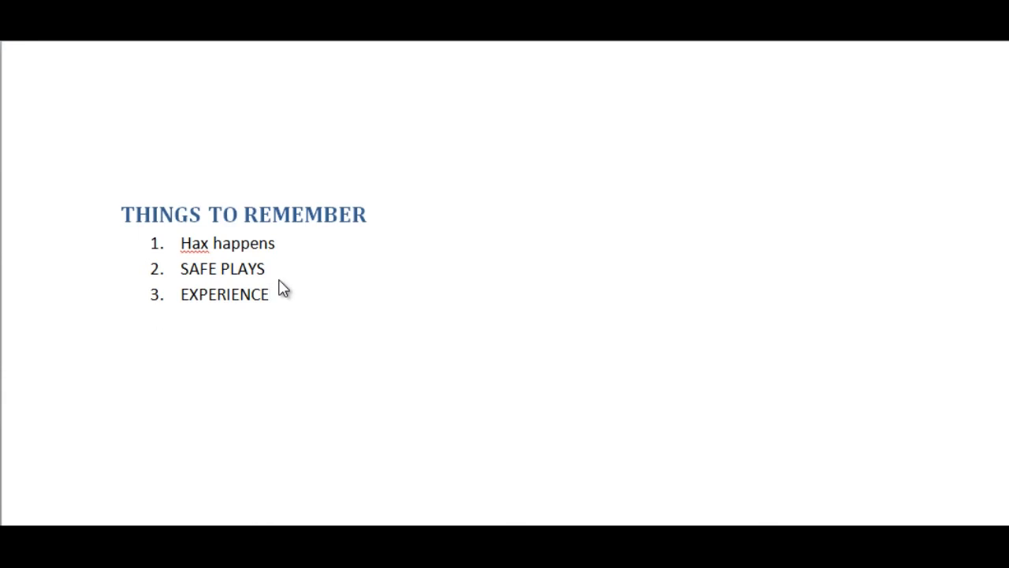
Add a 'TEAM PREVIEW' heading below the three tips with a new numbered list started.
{"action": "left_click", "coordinate": [123, 344]}
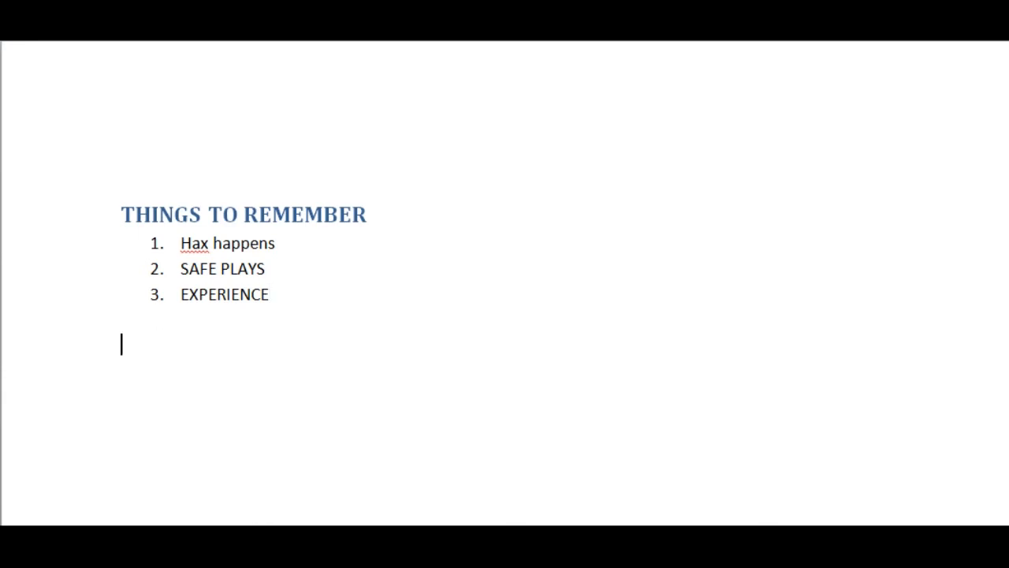
{"action": "key", "text": "enter"}
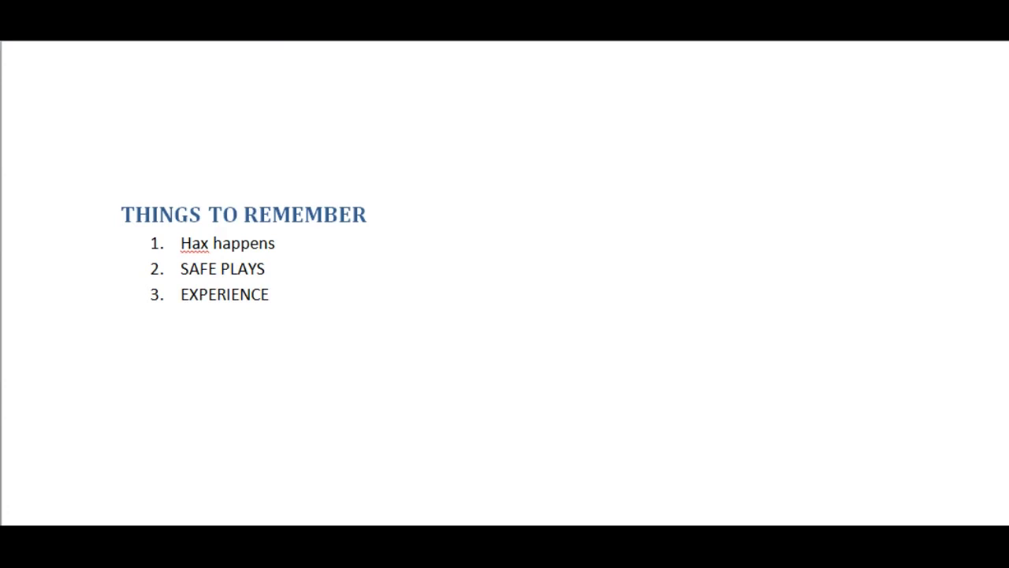
{"action": "type", "text": "TEAM PREVIEW"}
{"action": "type", "text": "1."}
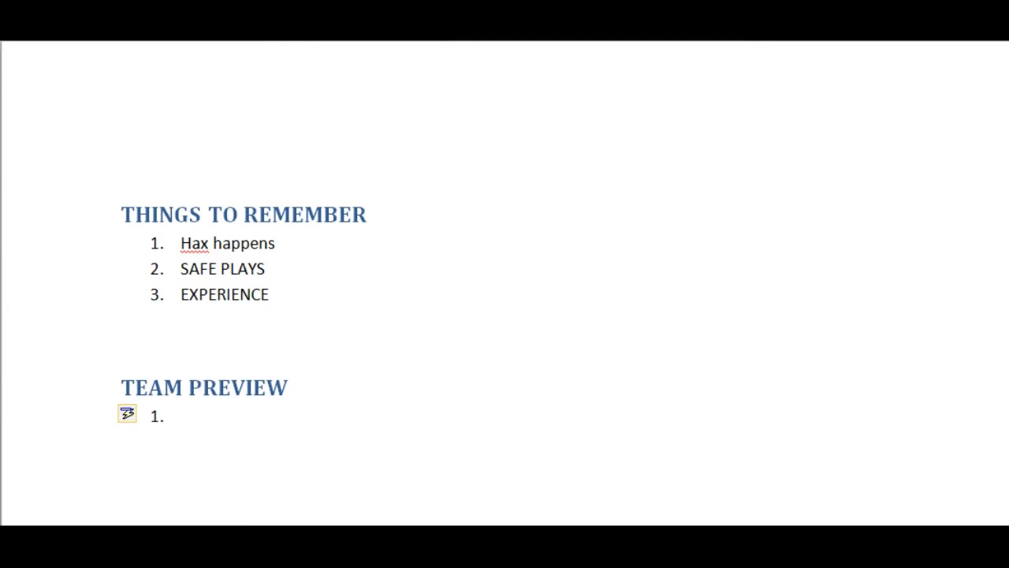
Enter 'Writing down the opponent's team' as the first Team Preview tip.
{"action": "left_click", "coordinate": [182, 416]}
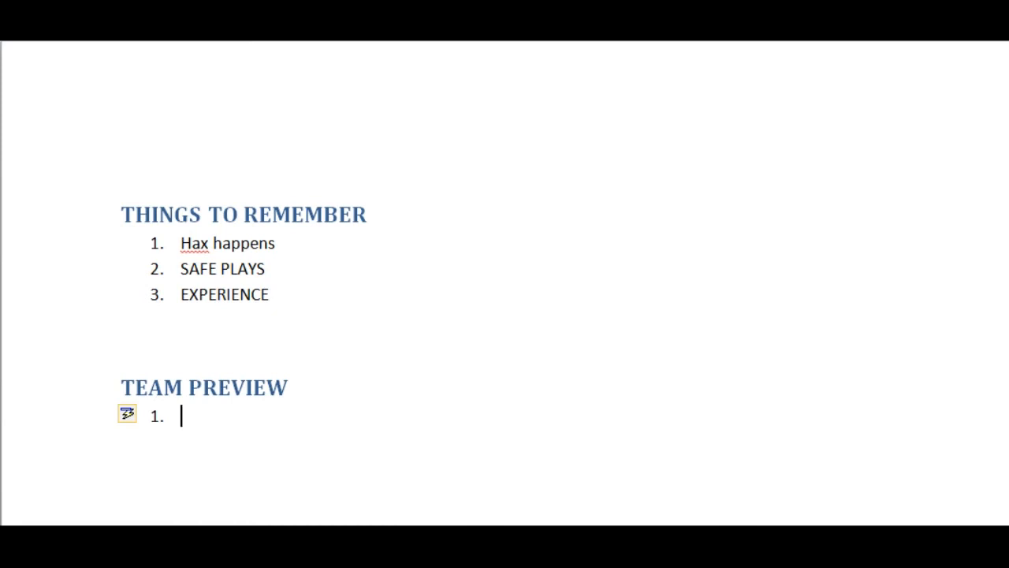
{"action": "type", "text": "Writin"}
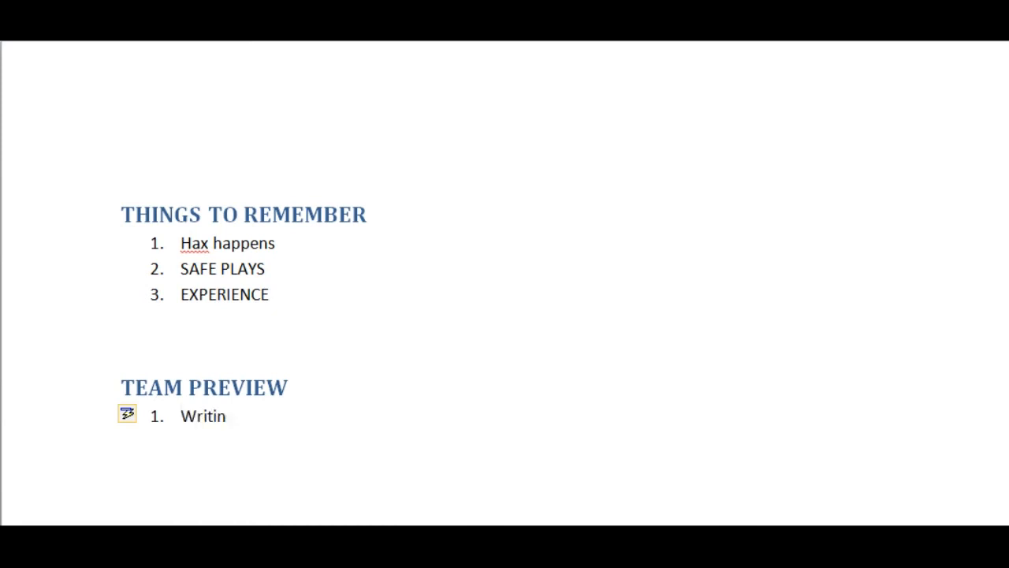
{"action": "type", "text": "g down the o"}
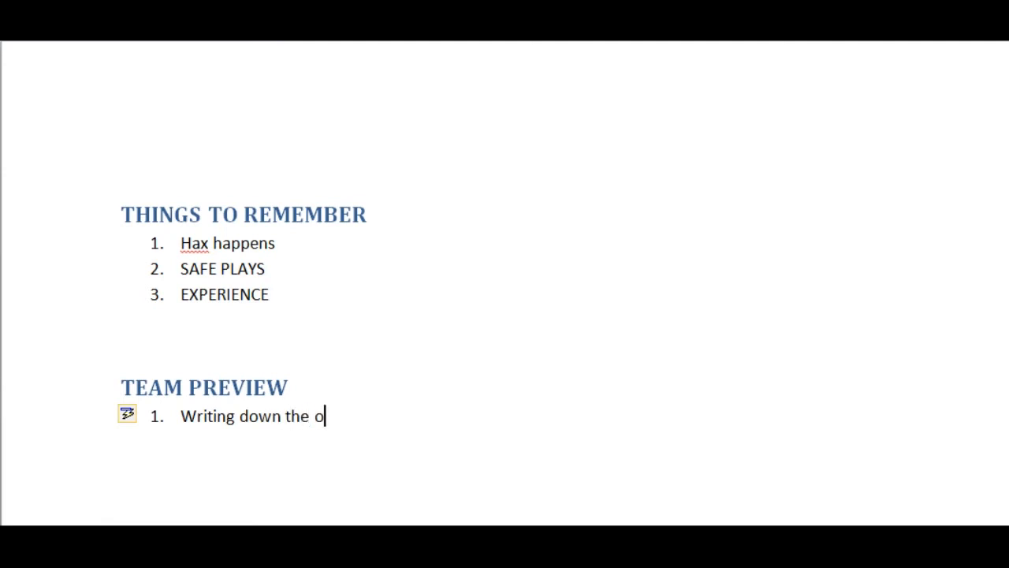
{"action": "type", "text": "pponent"}
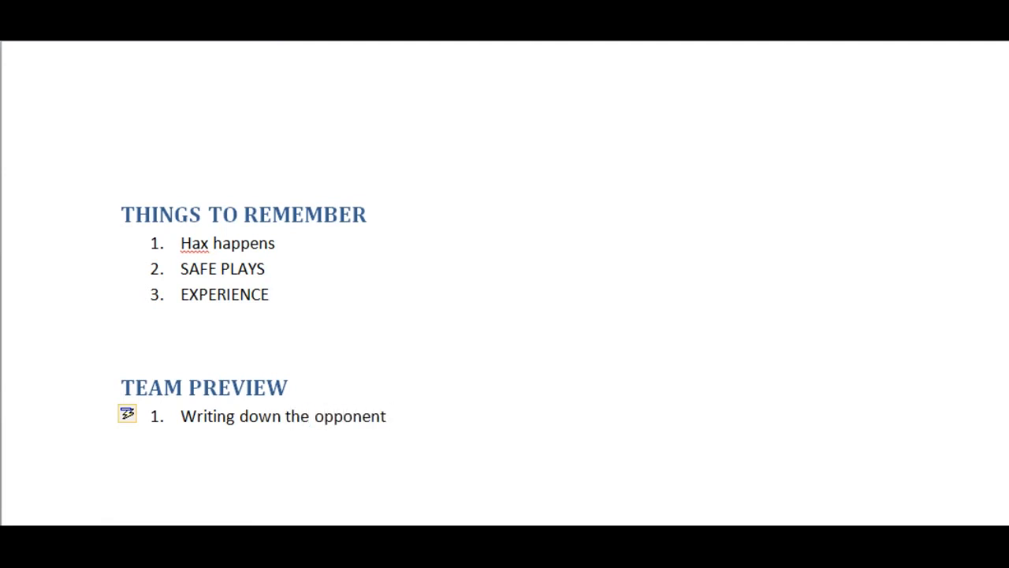
{"action": "type", "text": "'s"}
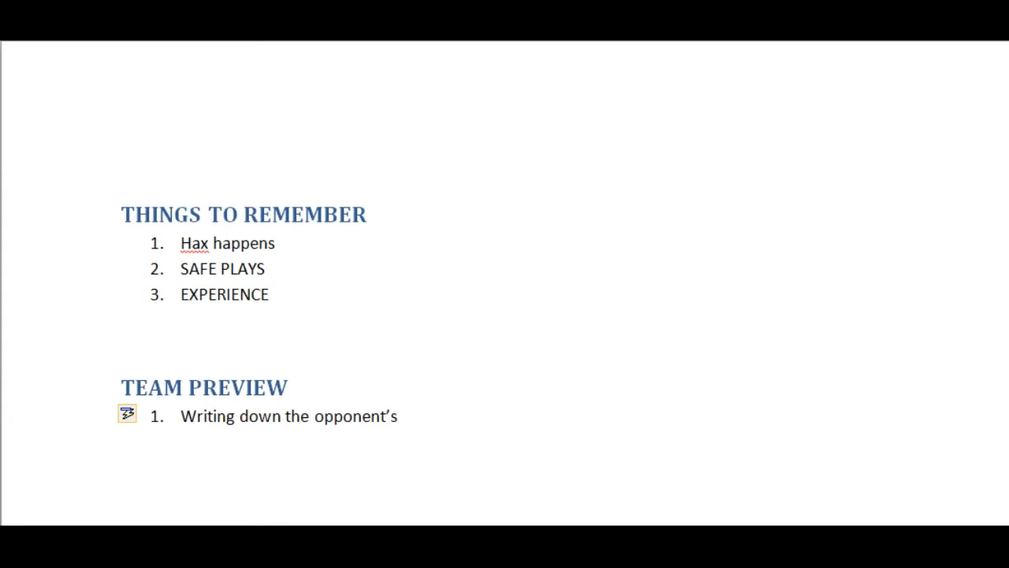
{"action": "type", "text": "team"}
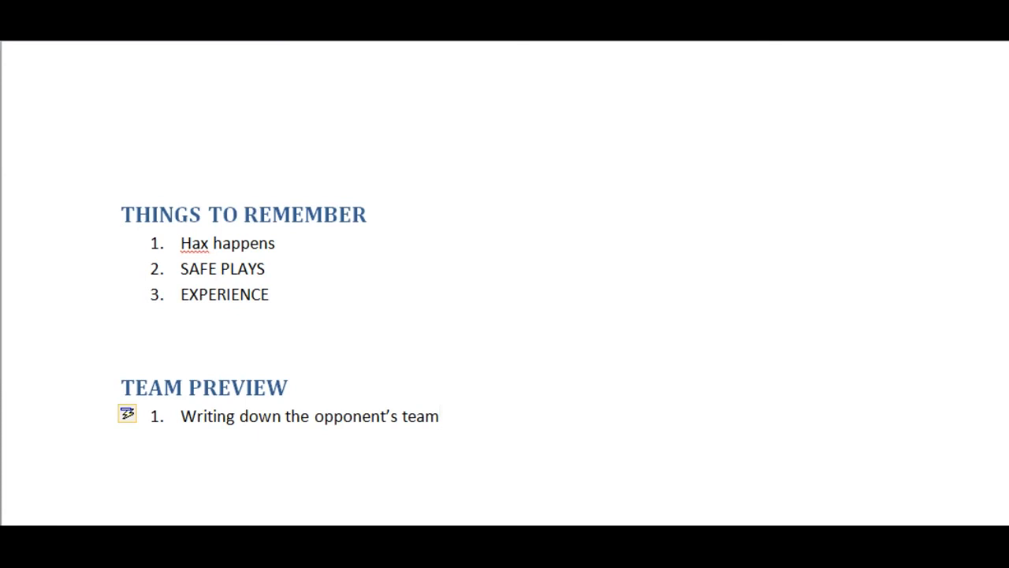
{"action": "left_click", "coordinate": [440, 416]}
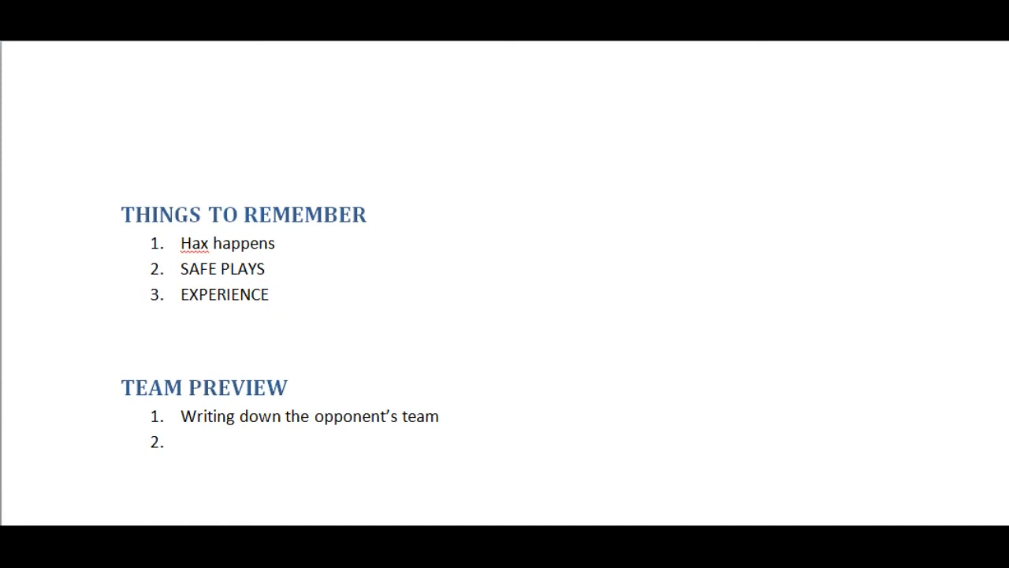
Enter 'Take note of the immunity' as tip 2 and start item 3.
{"action": "left_click", "coordinate": [181, 442]}
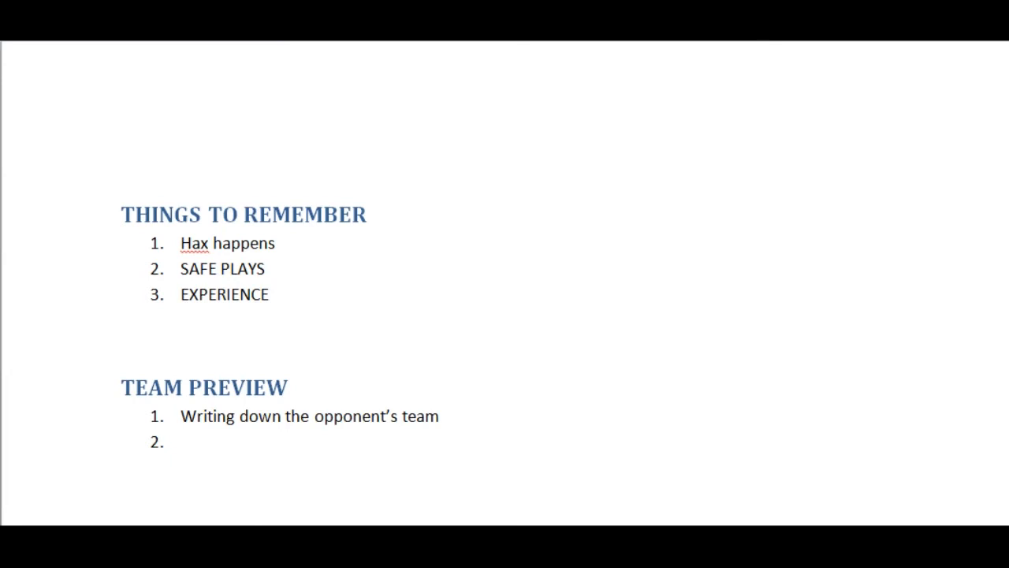
{"action": "type", "text": "Take"}
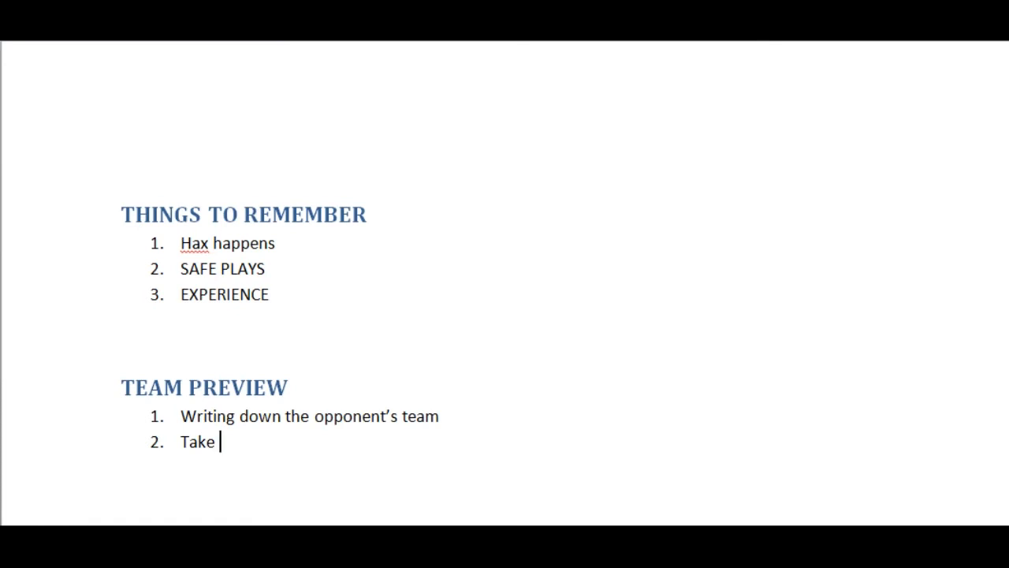
{"action": "type", "text": "note"}
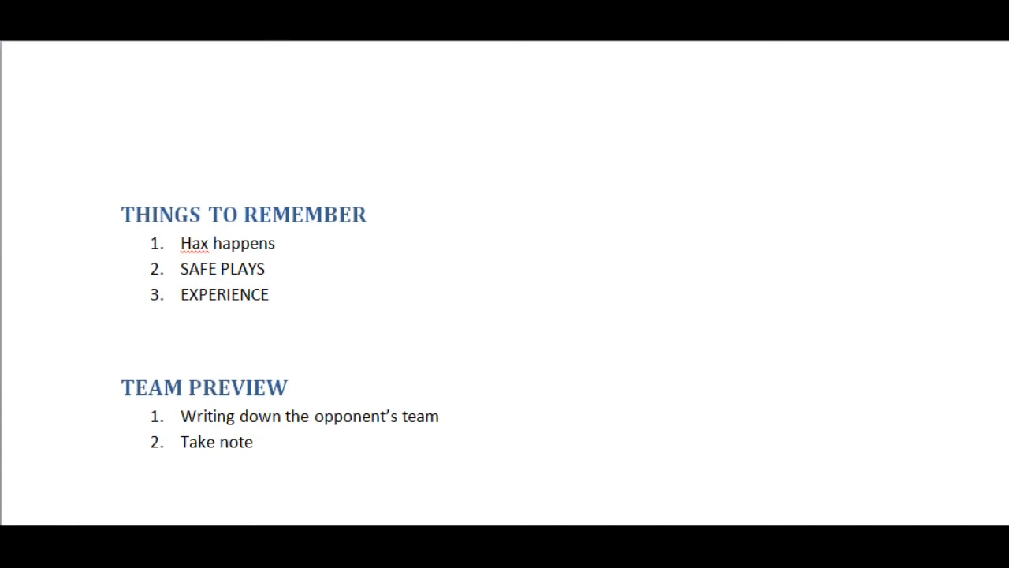
{"action": "left_click", "coordinate": [258, 442]}
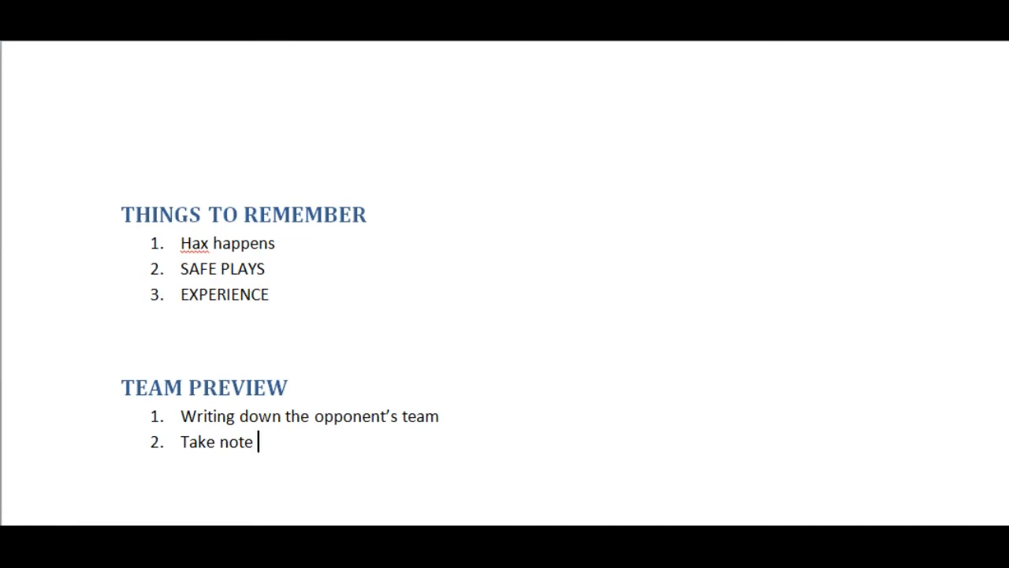
{"action": "type", "text": "of the immunity"}
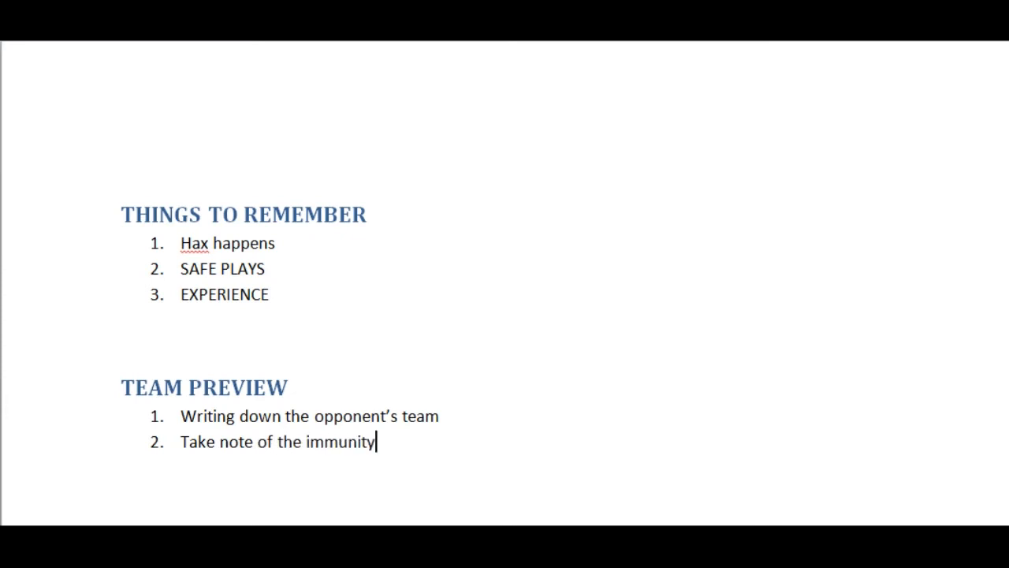
{"action": "key", "text": "enter"}
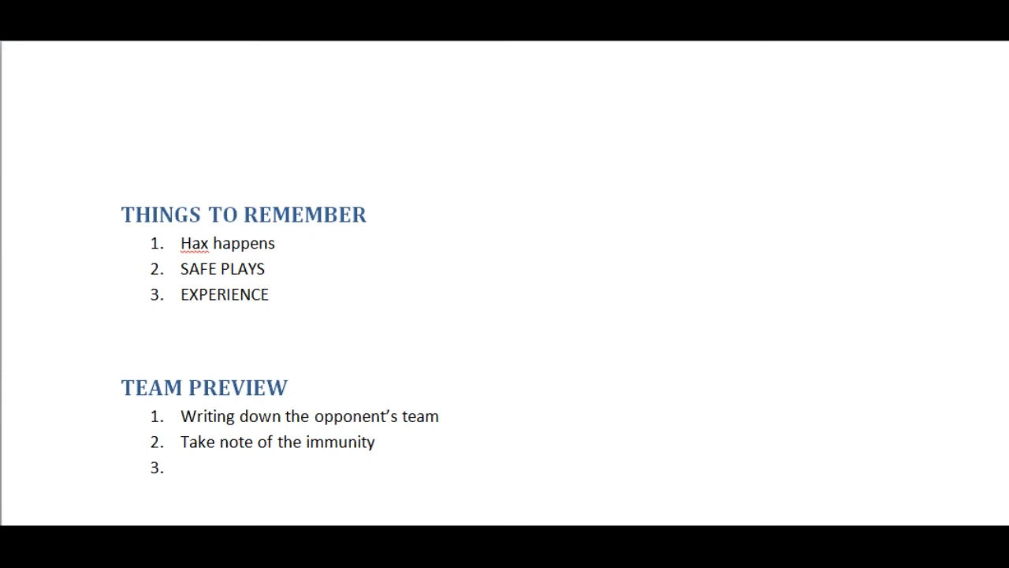
Enter 'Take note of abilities' as Team Preview tip 3 and start item 4.
{"action": "type", "text": "Take"}
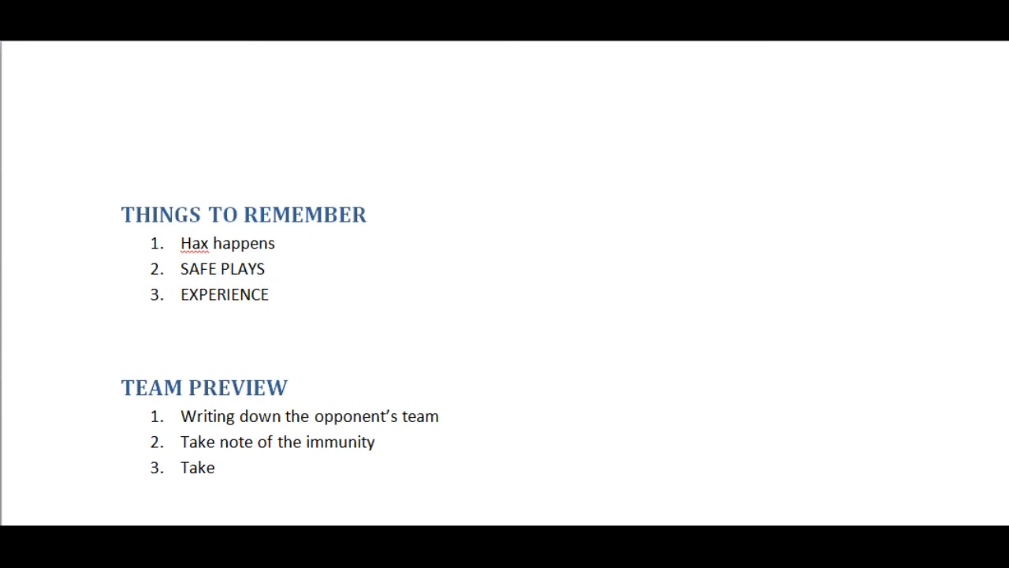
{"action": "type", "text": "note"}
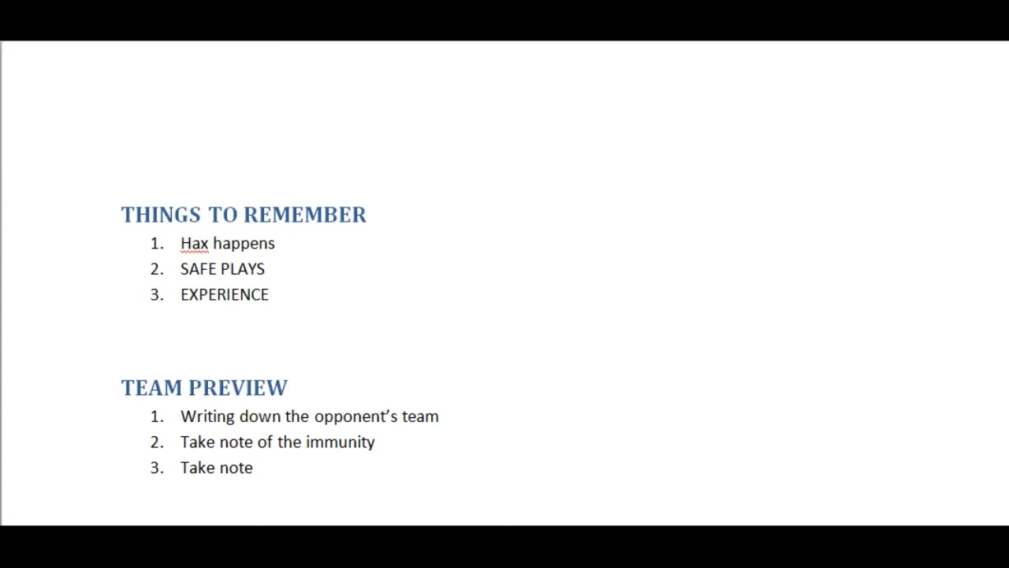
{"action": "type", "text": "of abi"}
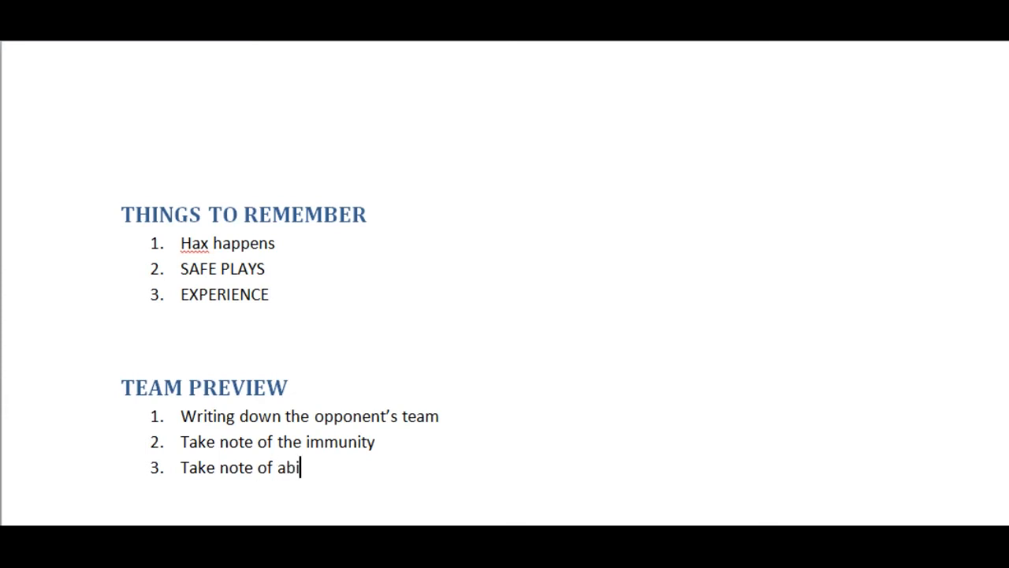
{"action": "type", "text": "lities"}
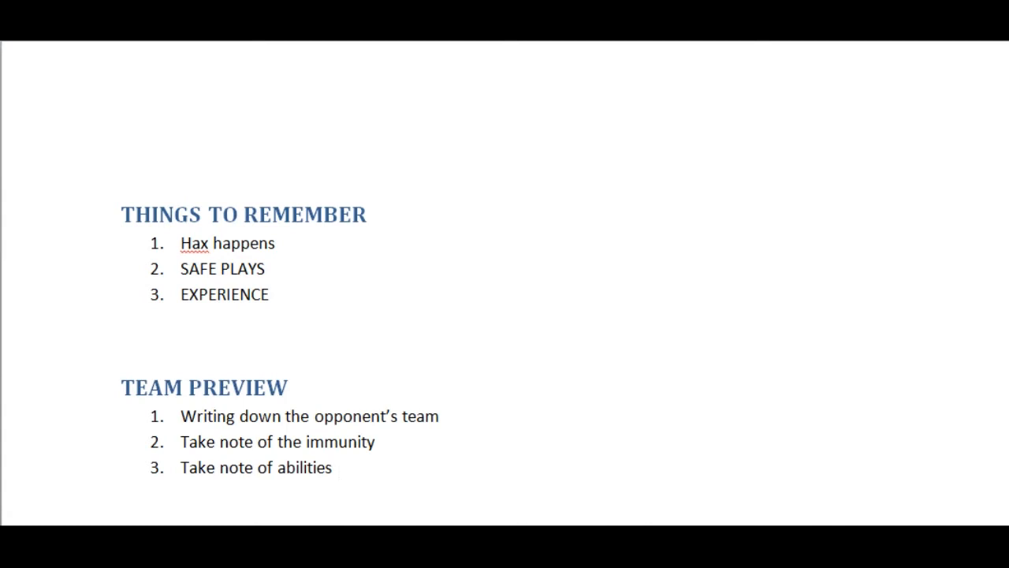
{"action": "left_click", "coordinate": [337, 466]}
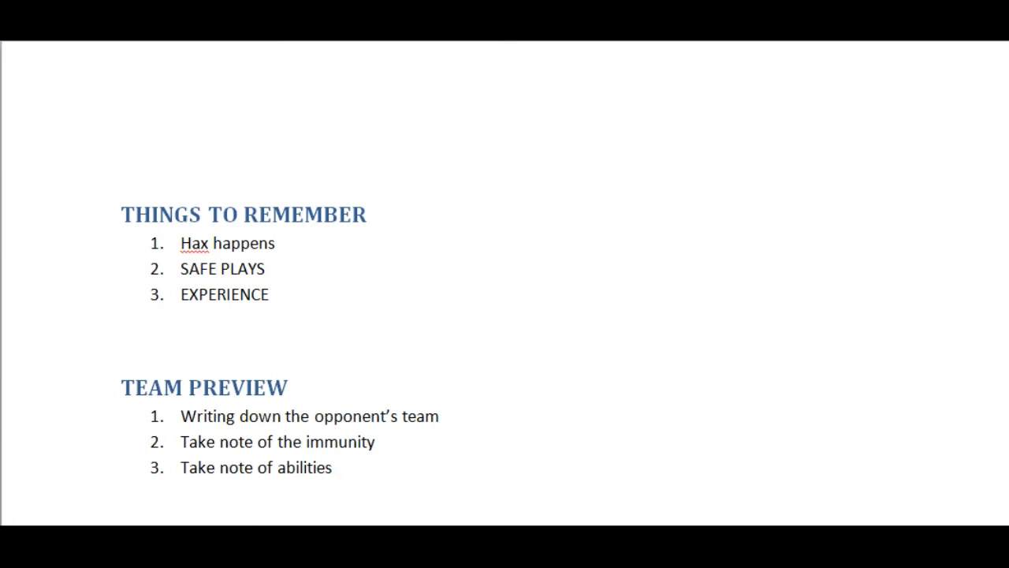
{"action": "left_click", "coordinate": [338, 466]}
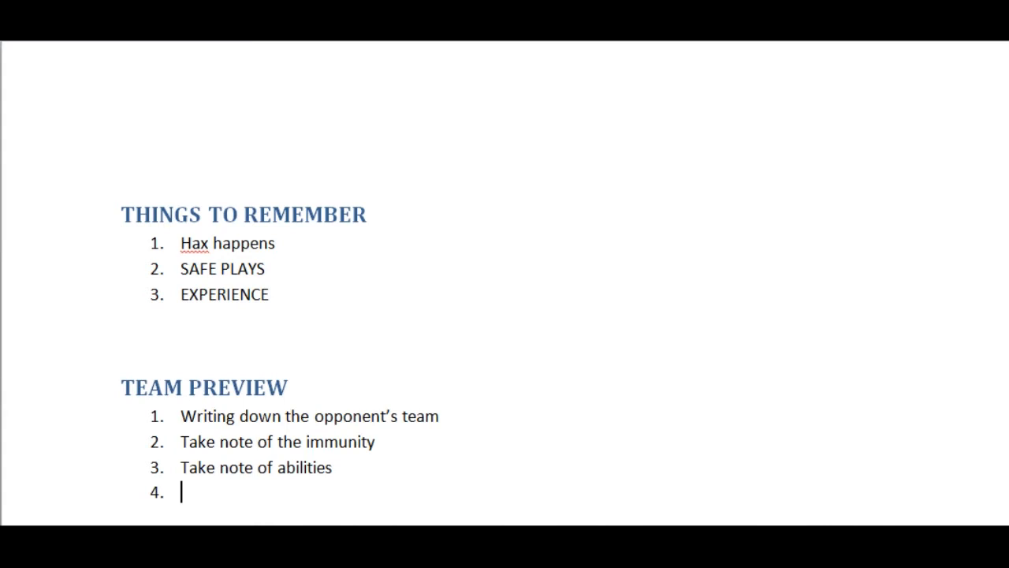
Enter 'Win condition' as Team Preview tip 4 and start item 5.
{"action": "type", "text": "Win"}
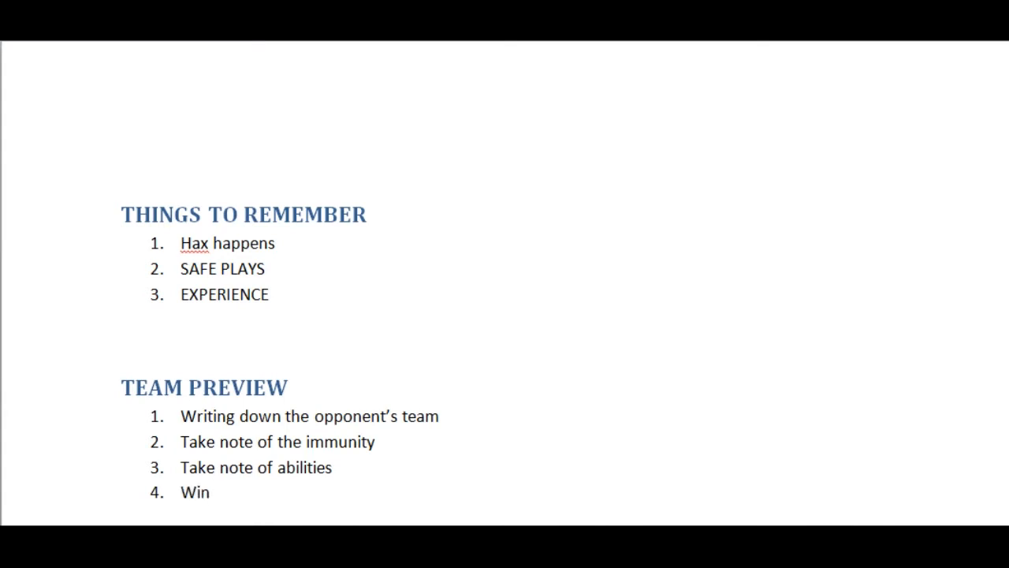
{"action": "type", "text": "cond"}
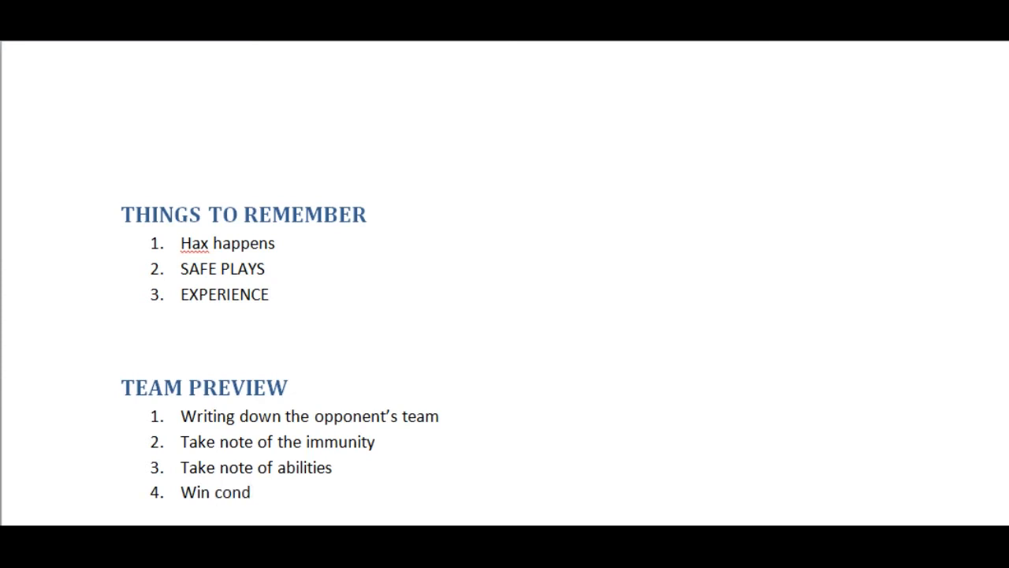
{"action": "type", "text": "ition"}
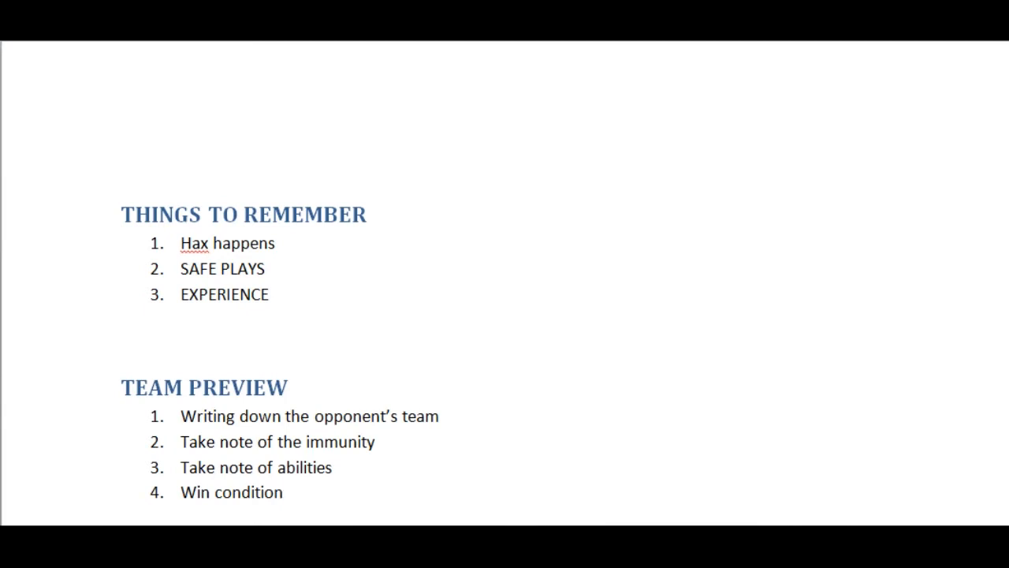
{"action": "left_click", "coordinate": [282, 492]}
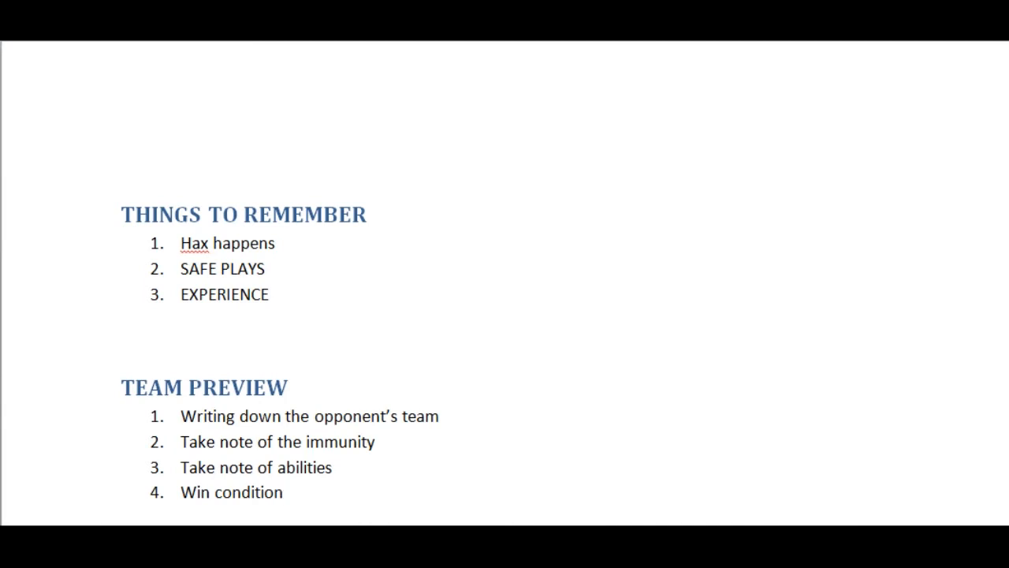
{"action": "left_click", "coordinate": [283, 492]}
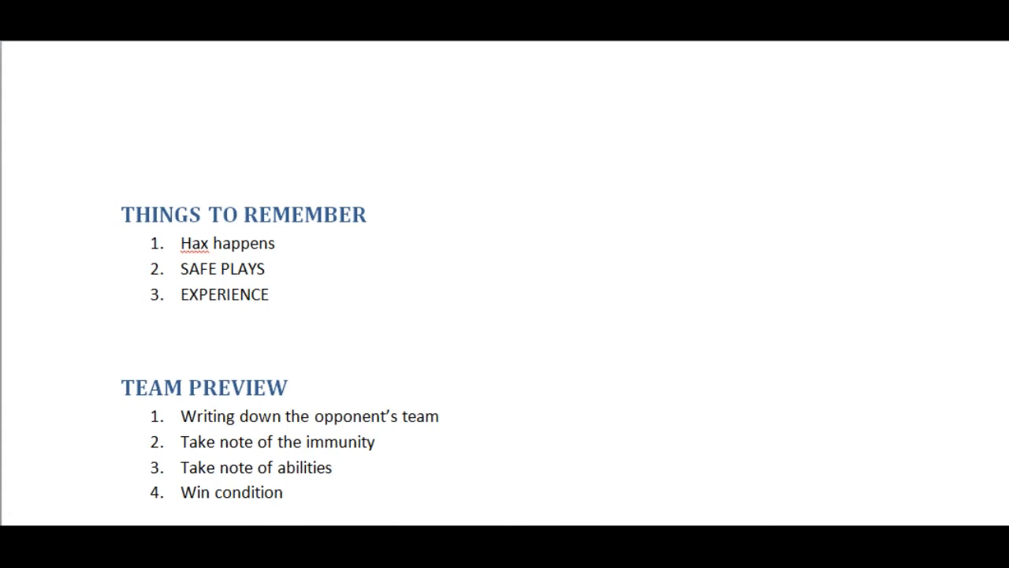
{"action": "left_click", "coordinate": [282, 492]}
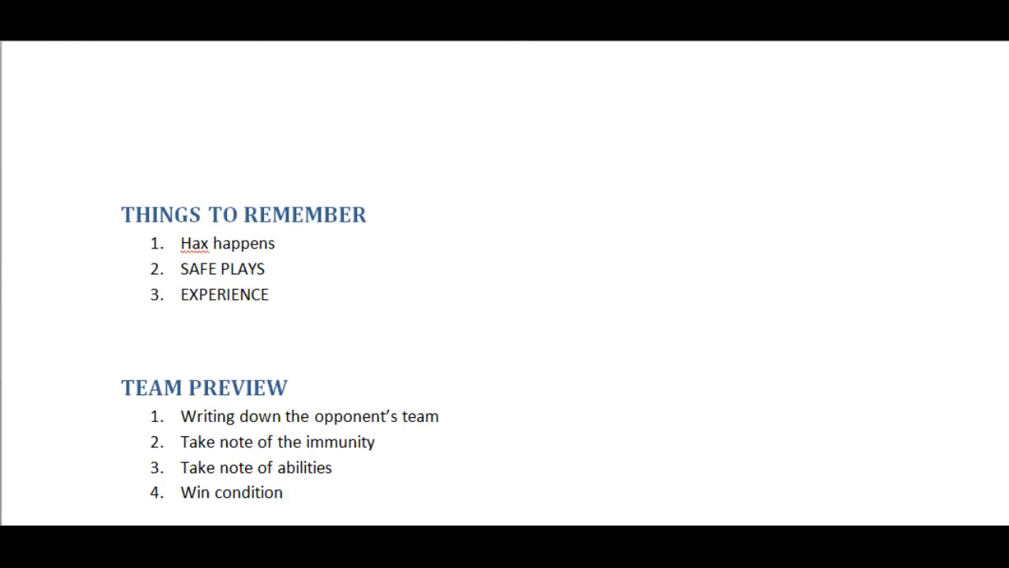
{"action": "left_click", "coordinate": [280, 492]}
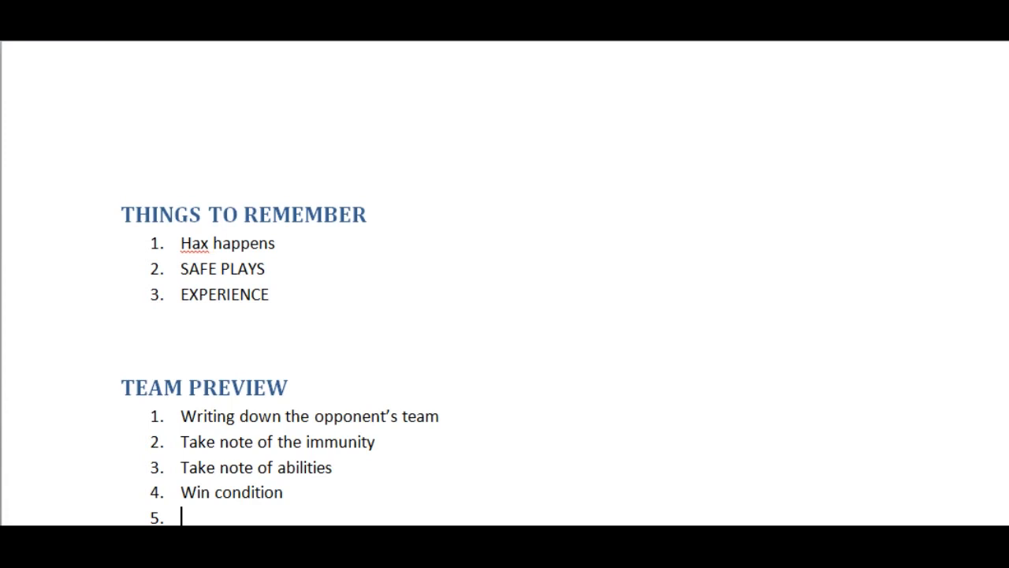
Enter 'Obstacles' as Team Preview tip 5 and start item 6.
{"action": "type", "text": "Obstac"}
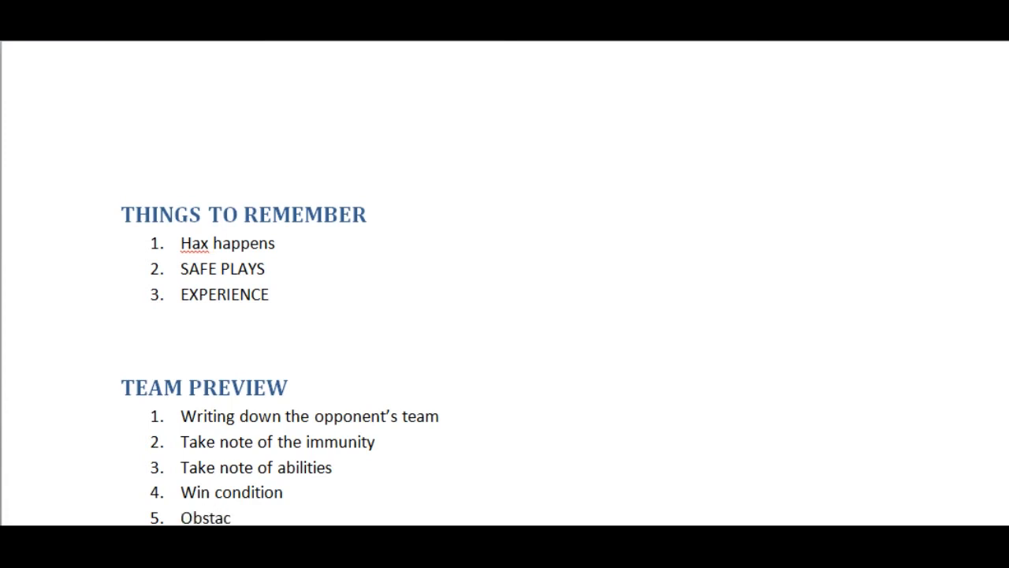
{"action": "type", "text": "les"}
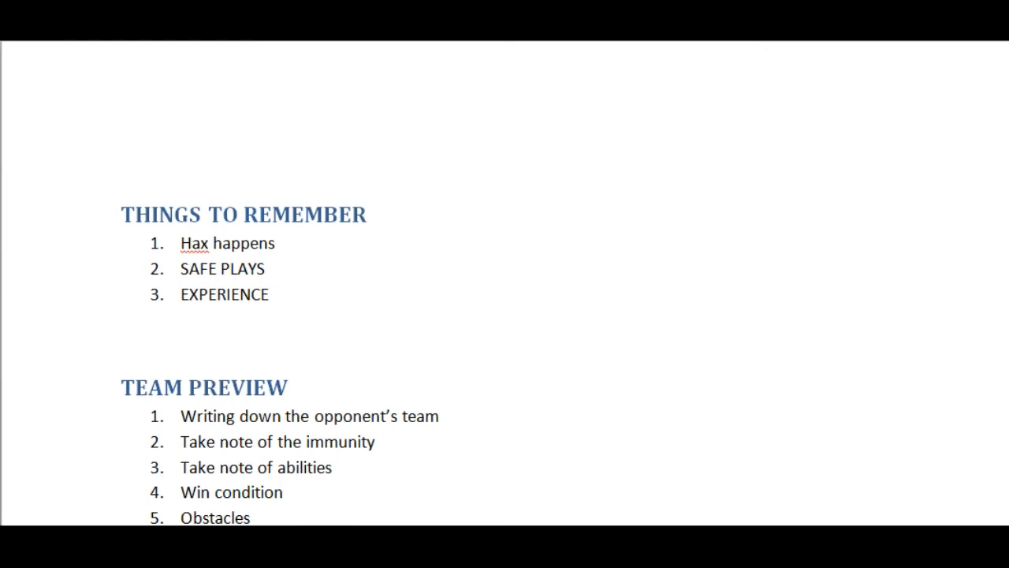
{"action": "left_click", "coordinate": [255, 518]}
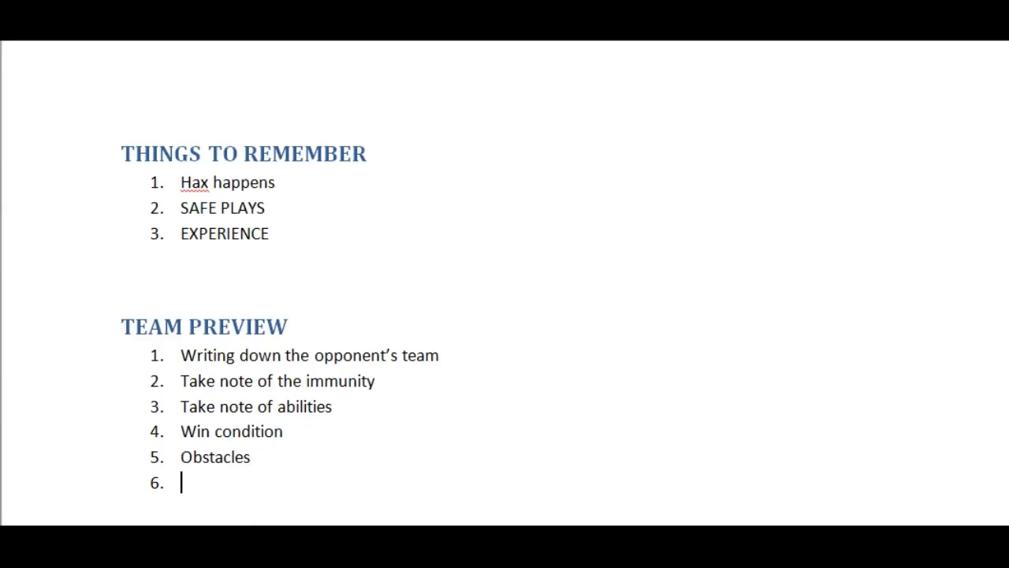
Enter 'Likely Roles for each Pokémon' as the sixth Team Preview tip.
{"action": "type", "text": "Likely Roles for each Pok"}
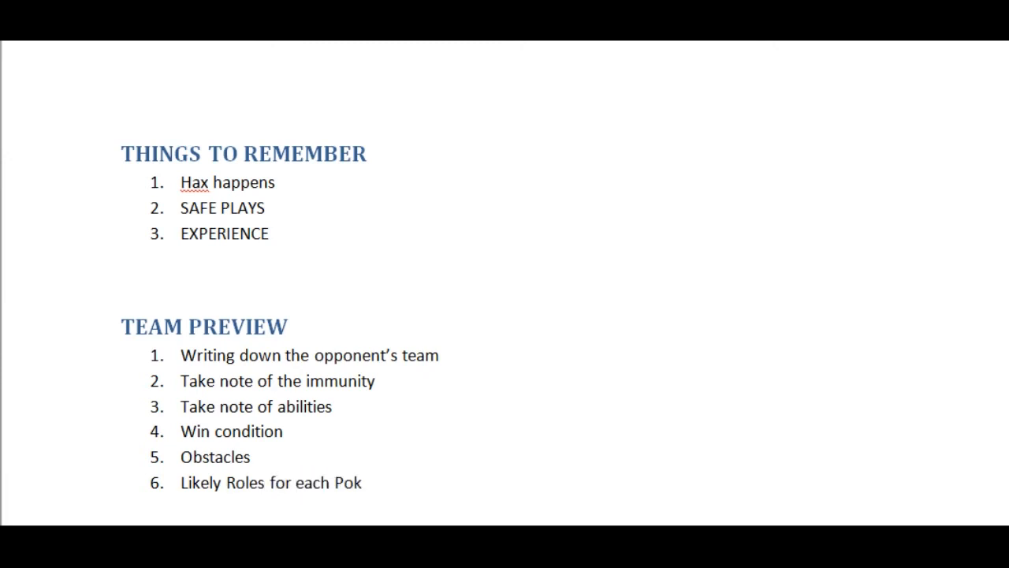
{"action": "type", "text": "émon"}
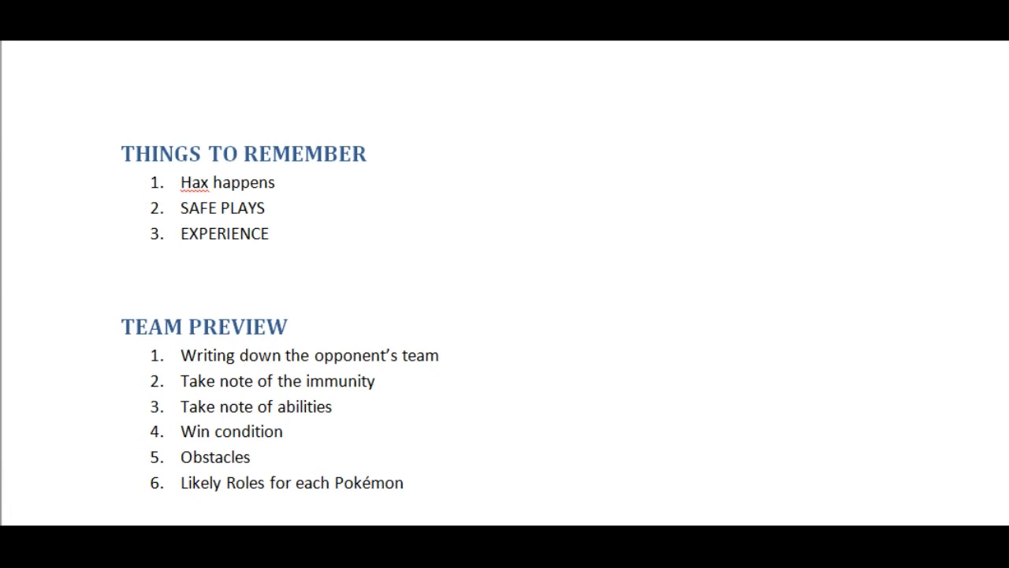
{"action": "left_click", "coordinate": [407, 482]}
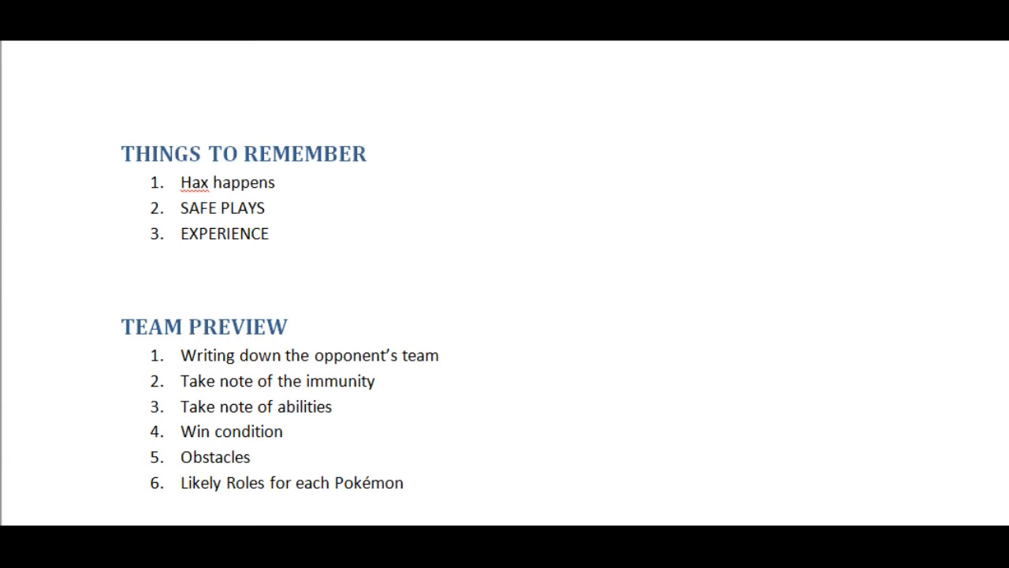
{"action": "left_click", "coordinate": [407, 483]}
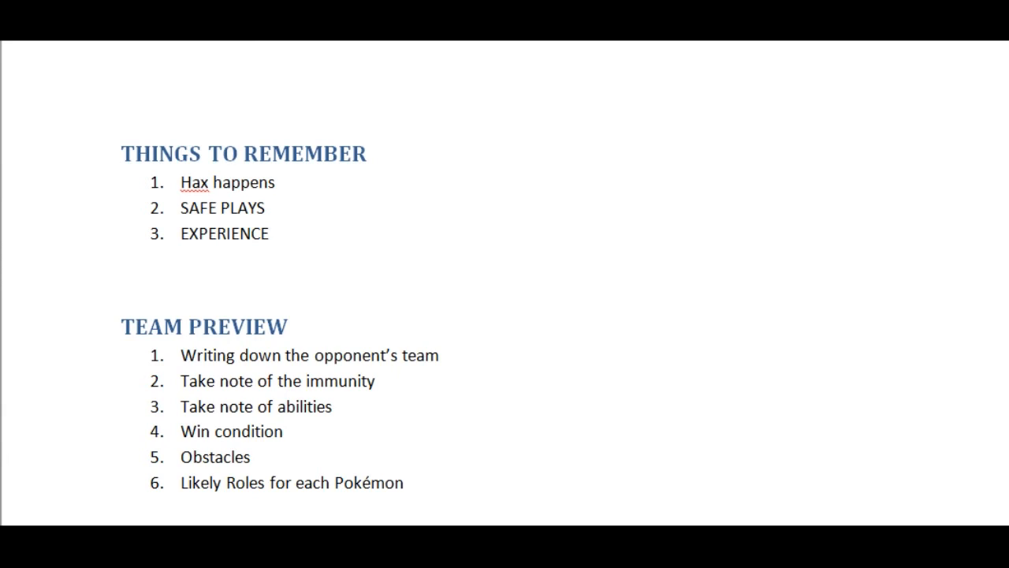
{"action": "left_click", "coordinate": [408, 482]}
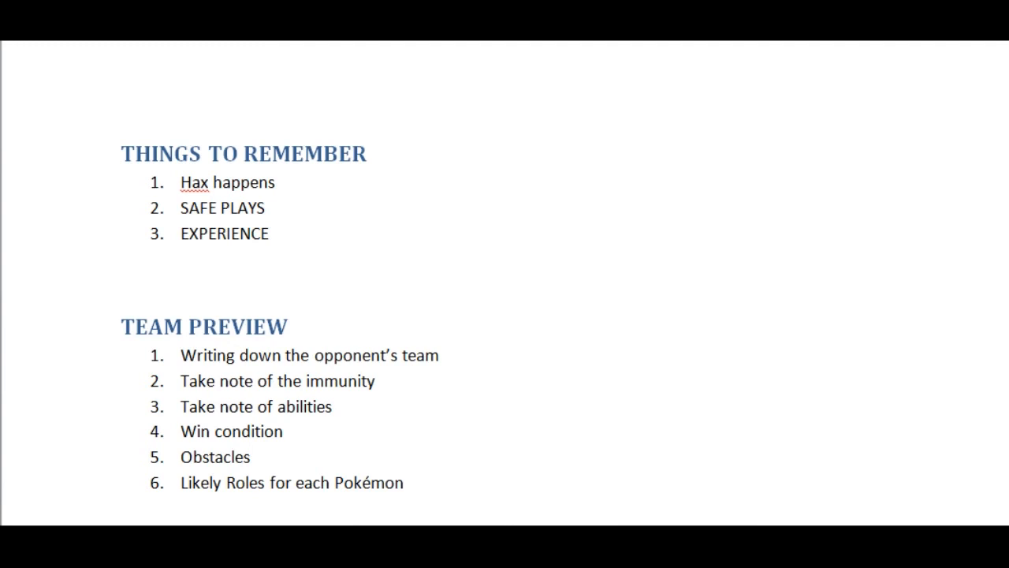
{"action": "left_click", "coordinate": [408, 482]}
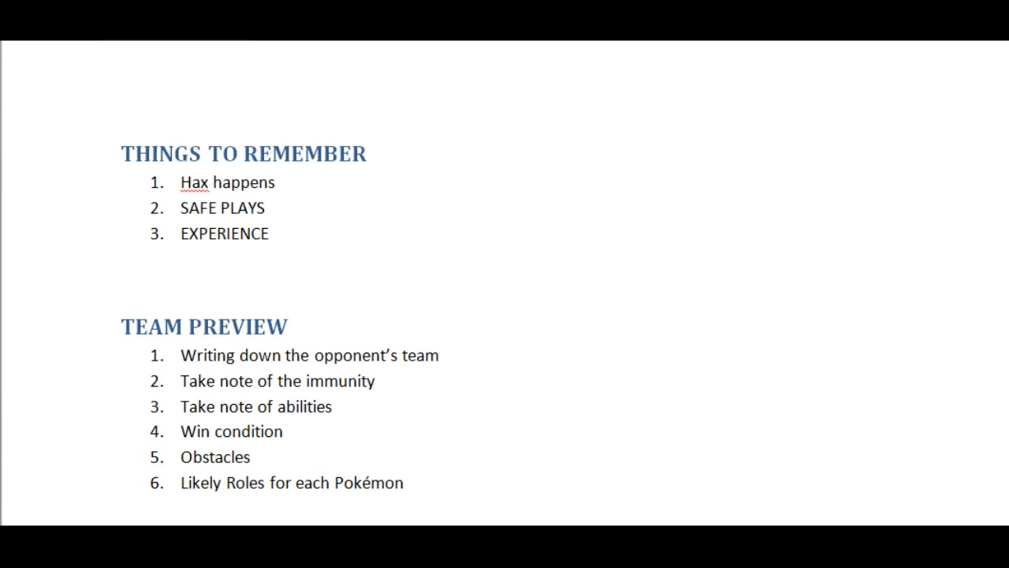
{"action": "left_click", "coordinate": [407, 482]}
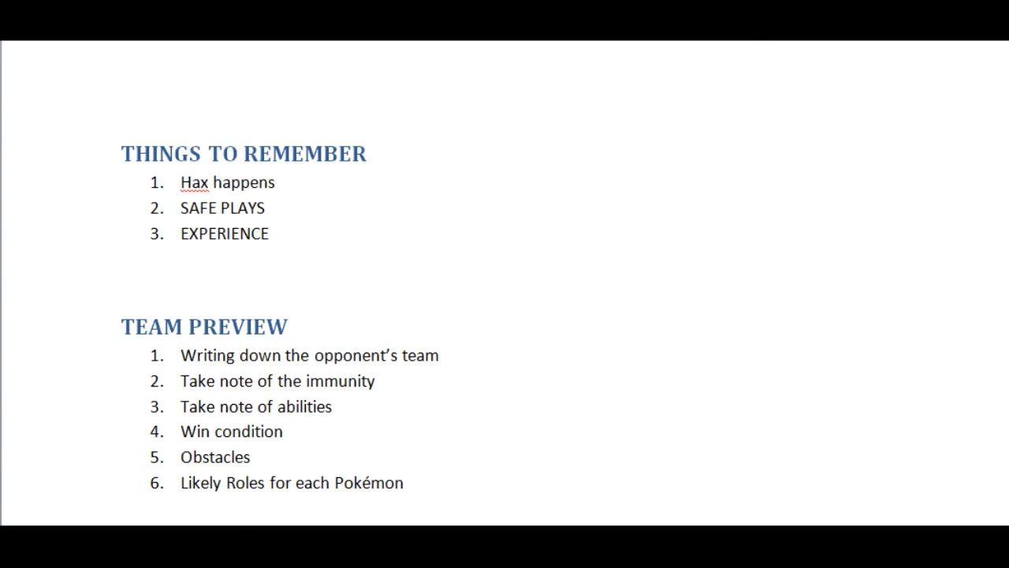
Add 'Items' as Team Preview point 7 and start an empty point 8.
{"action": "key", "text": "enter"}
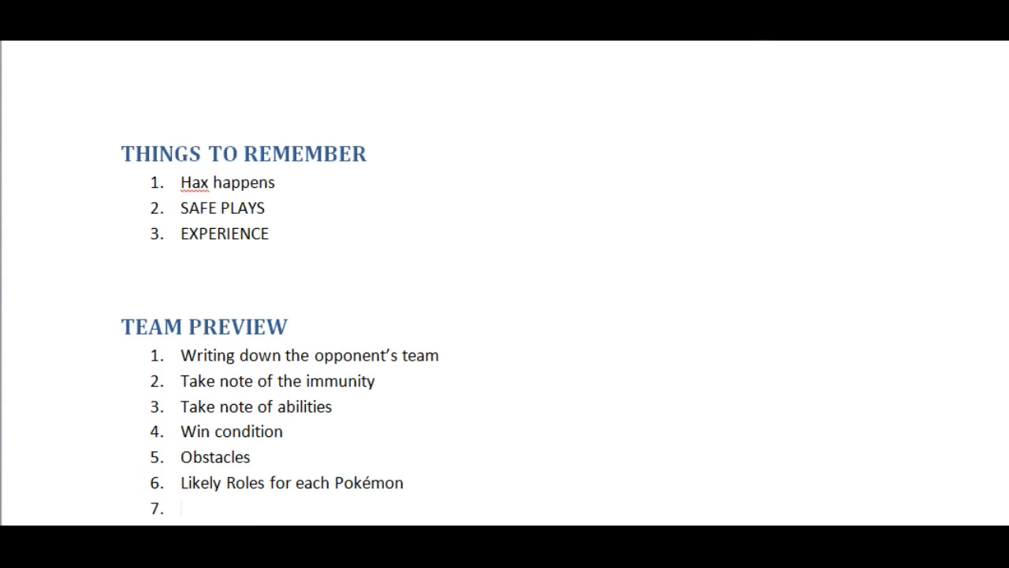
{"action": "type", "text": "Items"}
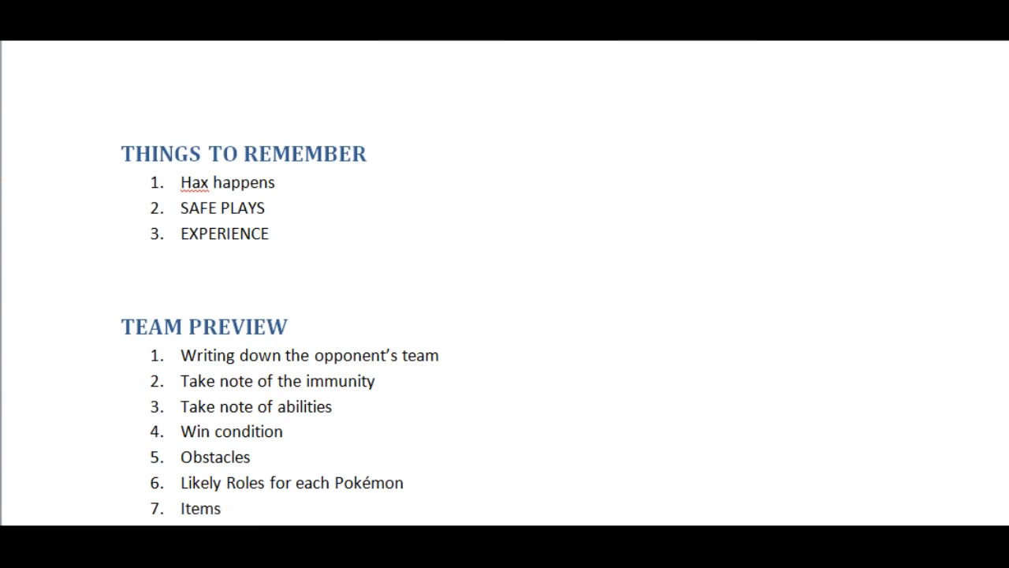
{"action": "left_click", "coordinate": [223, 508]}
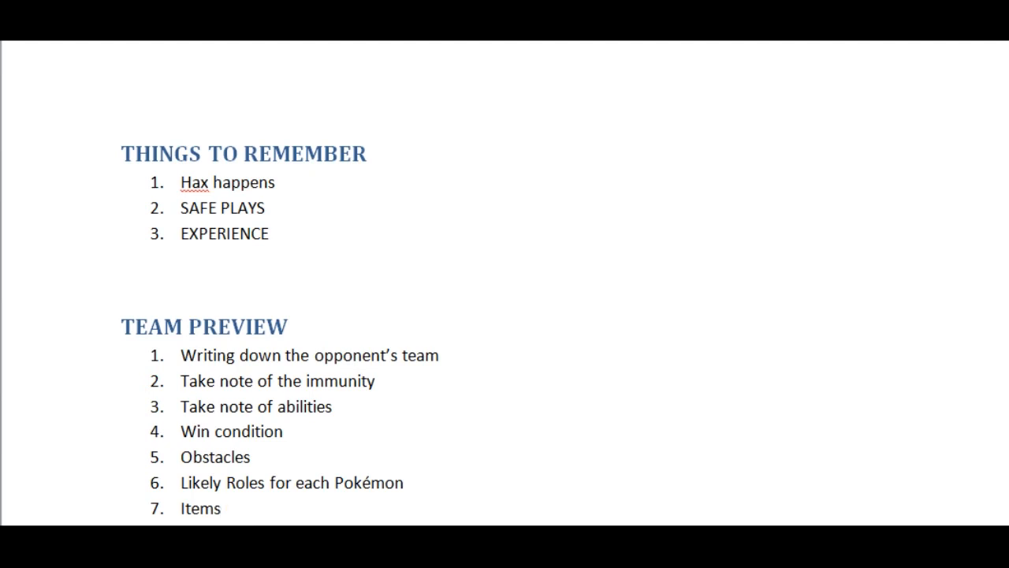
{"action": "left_click", "coordinate": [224, 508]}
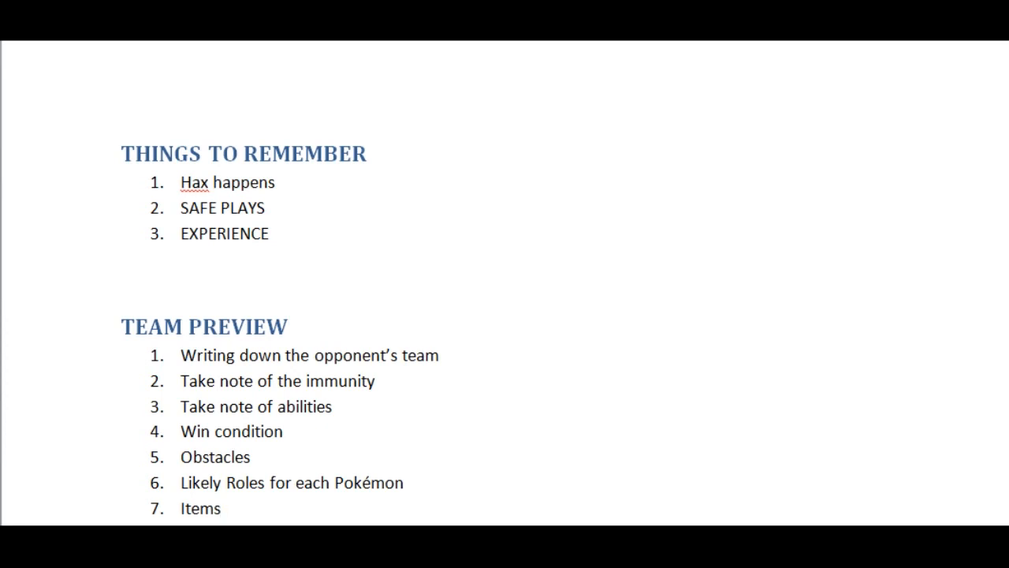
{"action": "left_click", "coordinate": [224, 508]}
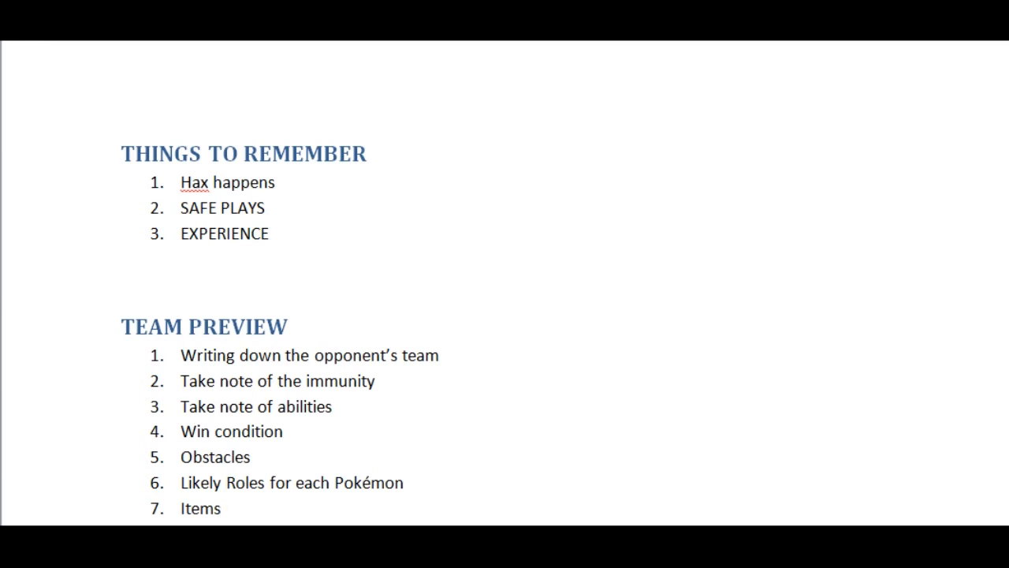
{"action": "left_click", "coordinate": [224, 507]}
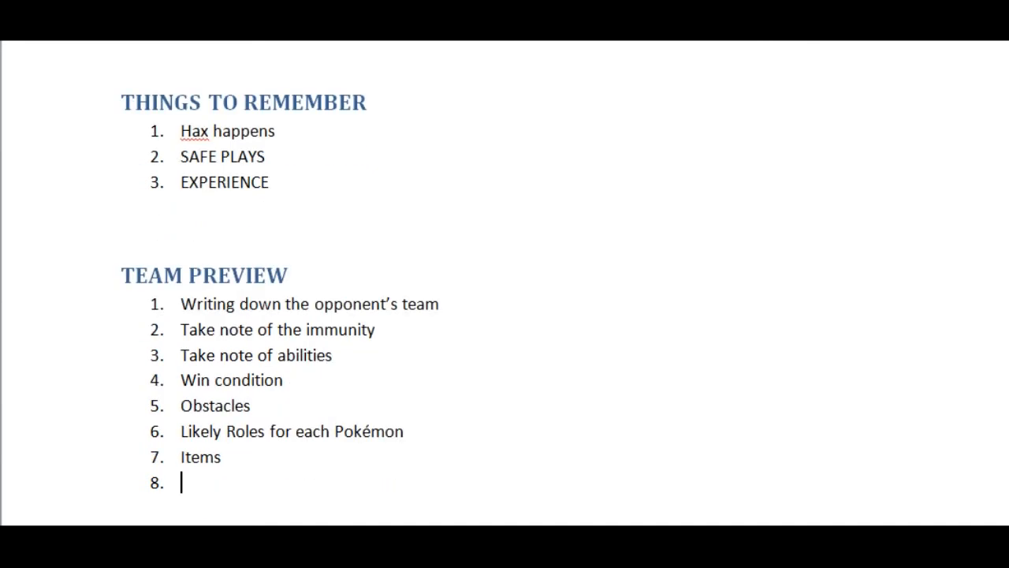
Write "Entry Hazards" as item 8 of the Team Preview list.
{"action": "type", "text": "Entry Hazards"}
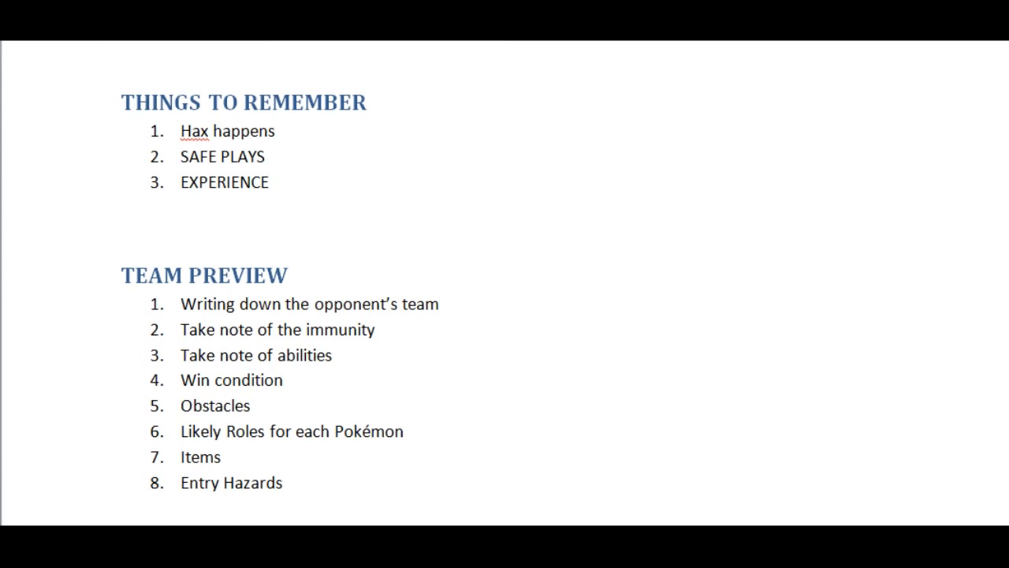
{"action": "left_click", "coordinate": [282, 482]}
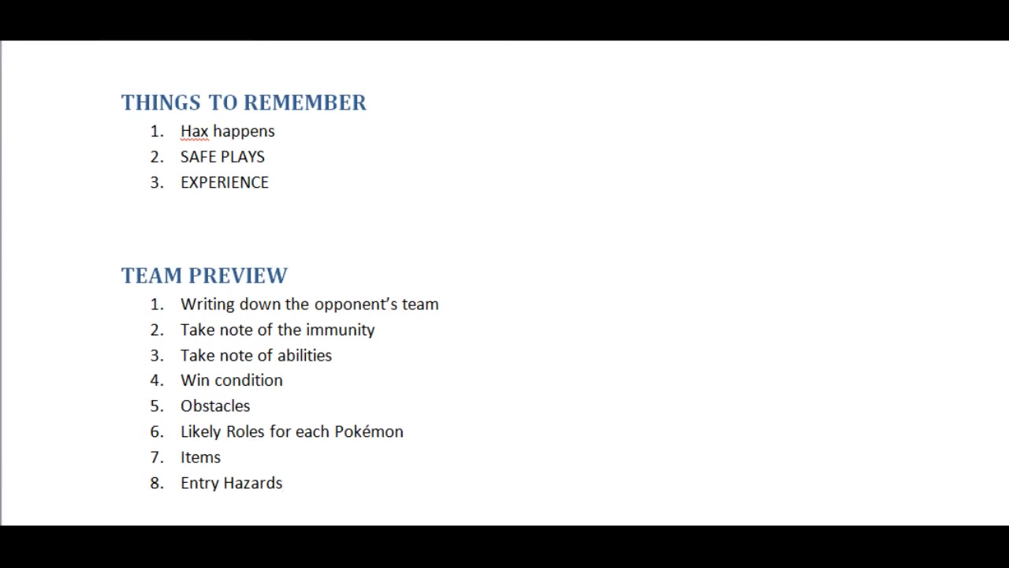
{"action": "left_click", "coordinate": [282, 482]}
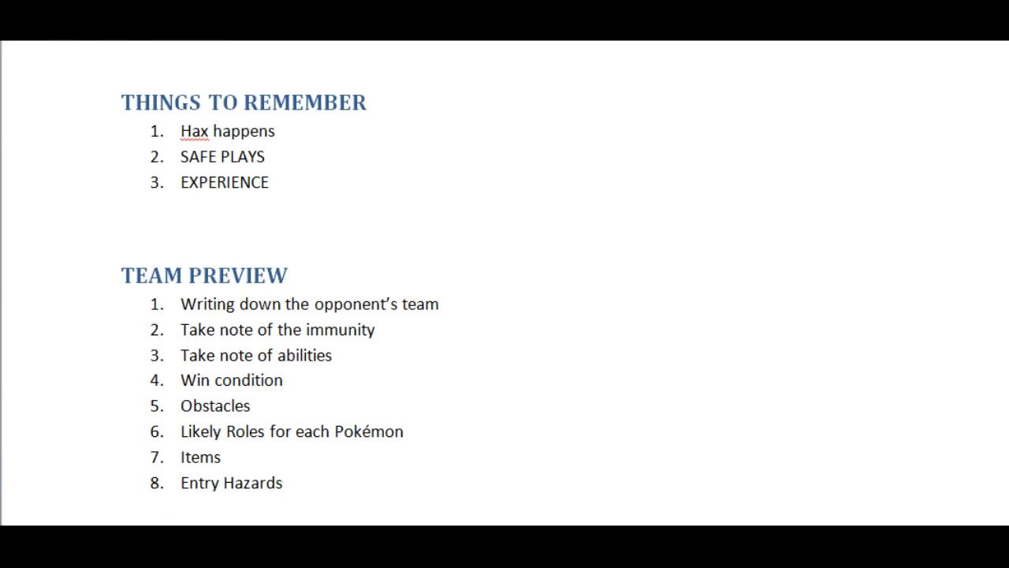
{"action": "left_click", "coordinate": [282, 482]}
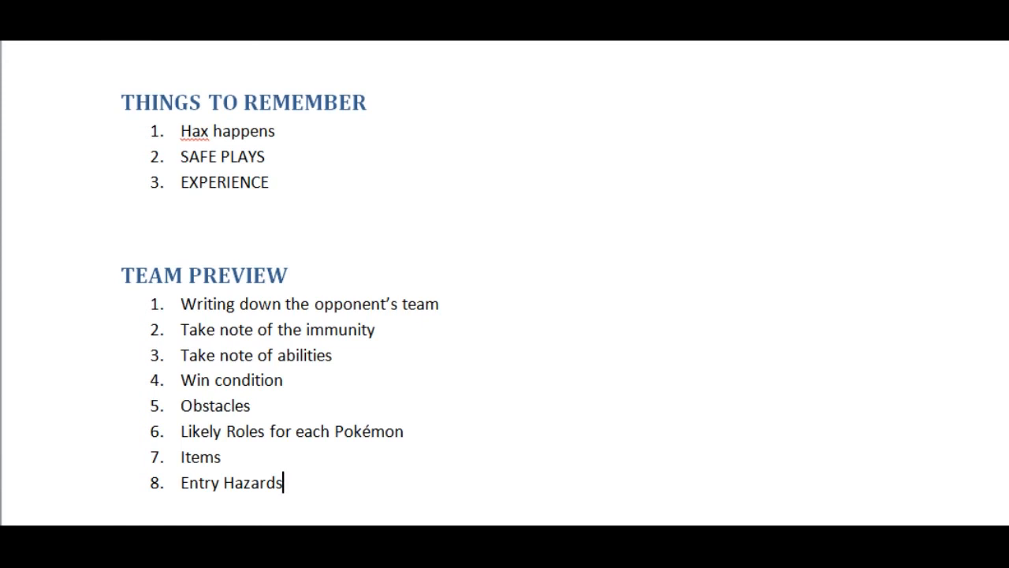
Write item 9 "Pokémon that can use switching moves" and leave an unnumbered line below it.
{"action": "key", "text": "enter"}
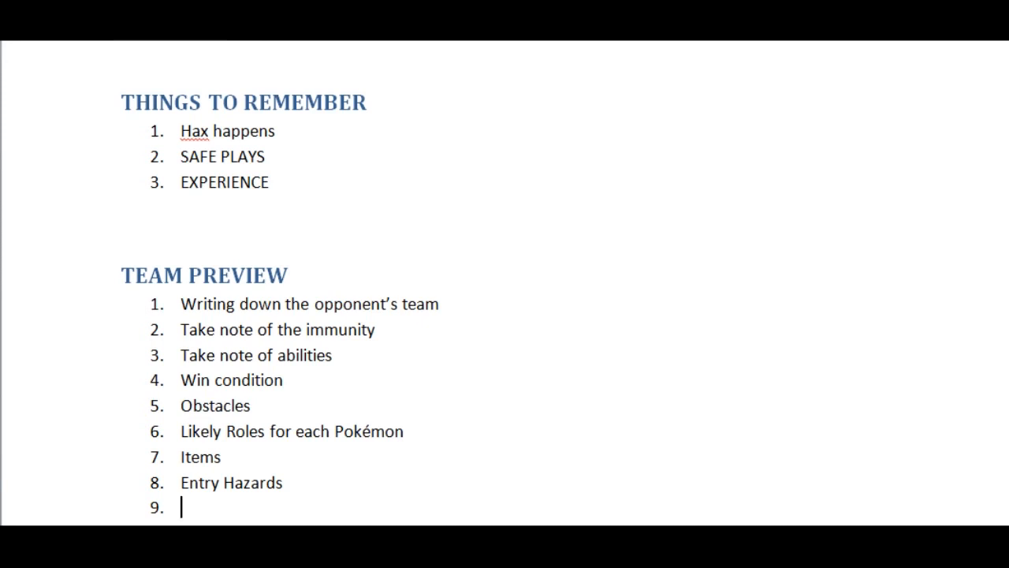
{"action": "type", "text": "Pokémon that can use"}
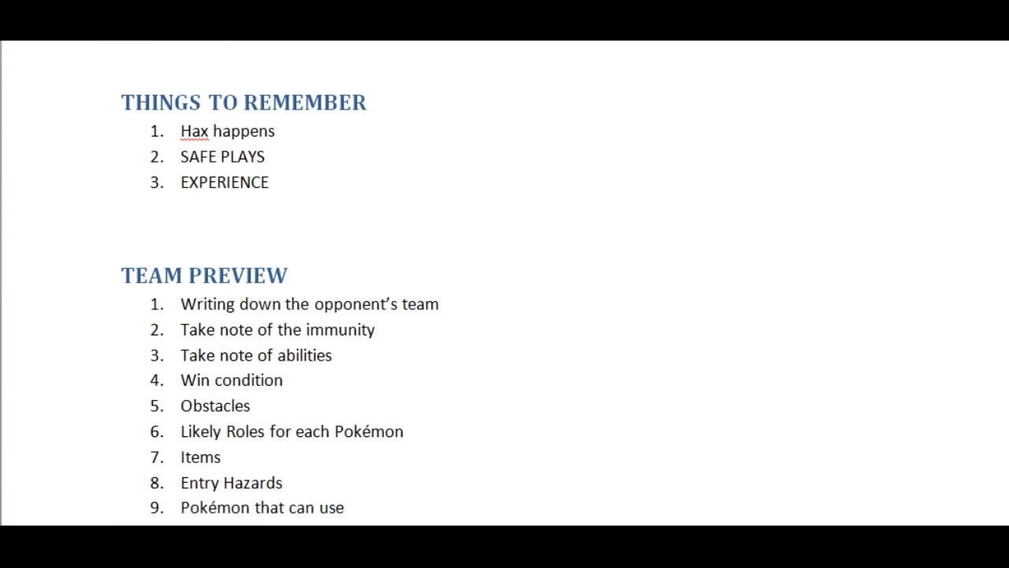
{"action": "type", "text": "switching"}
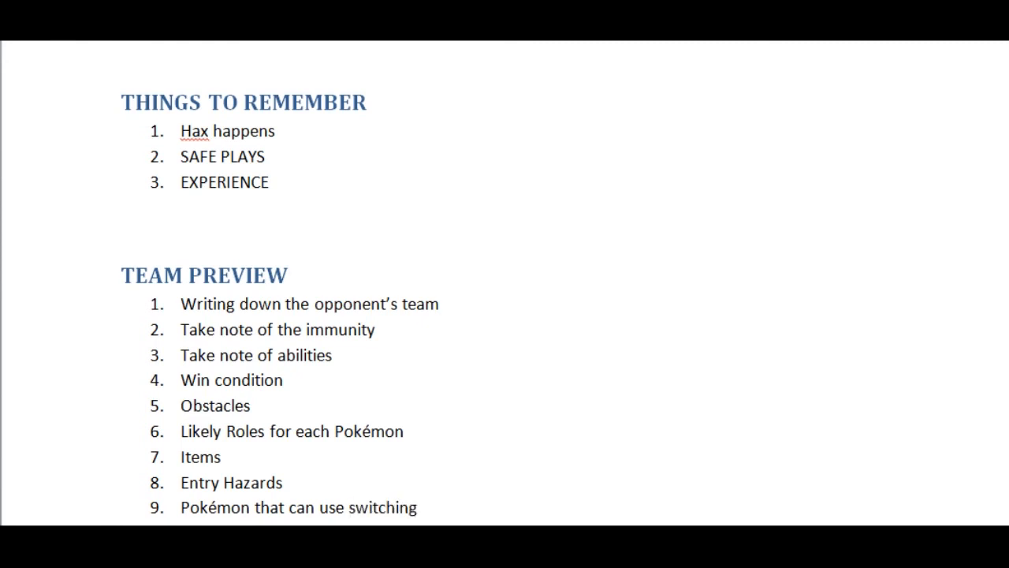
{"action": "type", "text": "moves"}
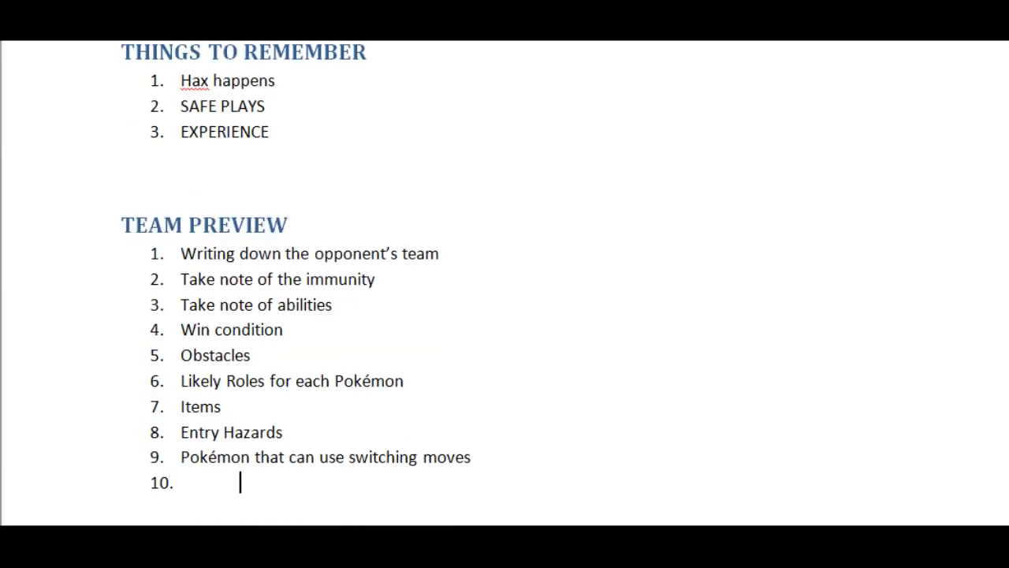
{"action": "key", "text": "backspace"}
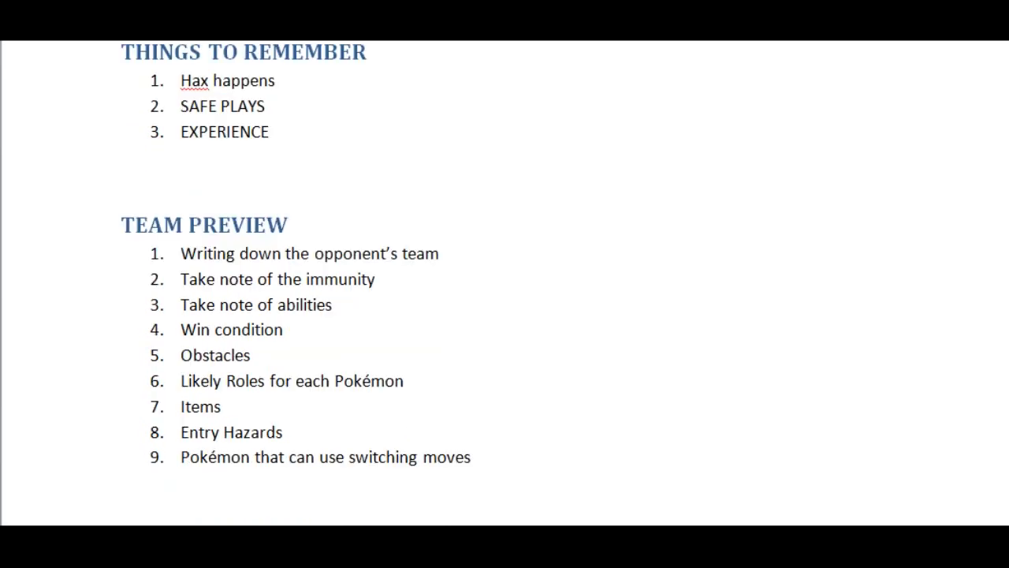
List "-Baton Pass" and "-Parting Shot" as dashed sub-lines under item 9.
{"action": "type", "text": "-B"}
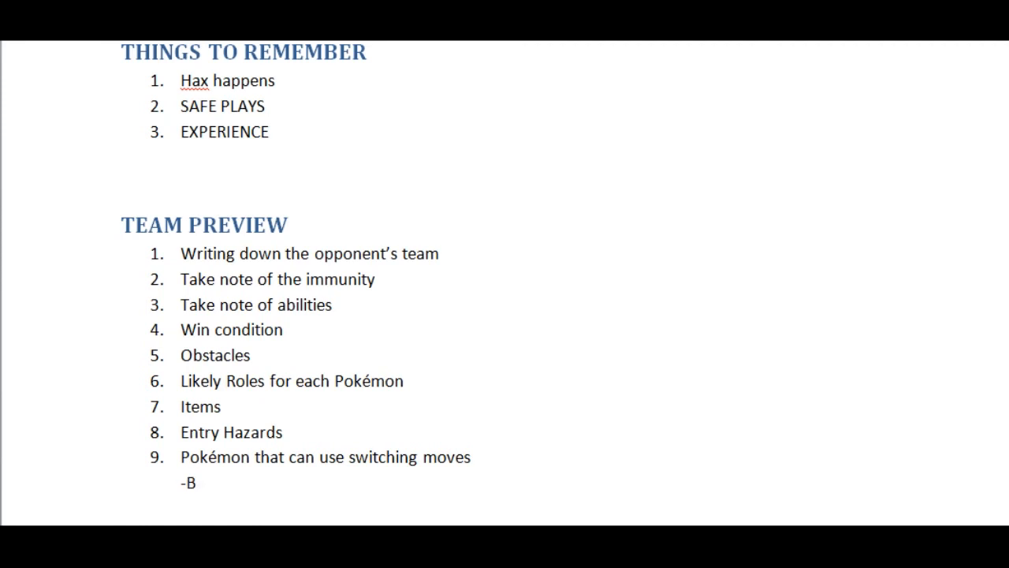
{"action": "type", "text": "aton Pass"}
{"action": "type", "text": "-"}
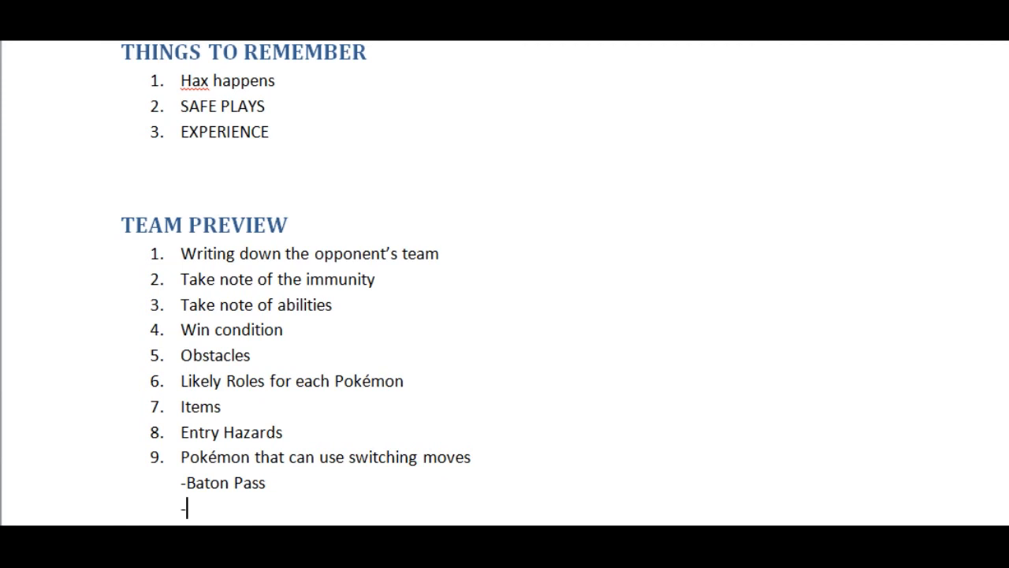
{"action": "type", "text": "Parting"}
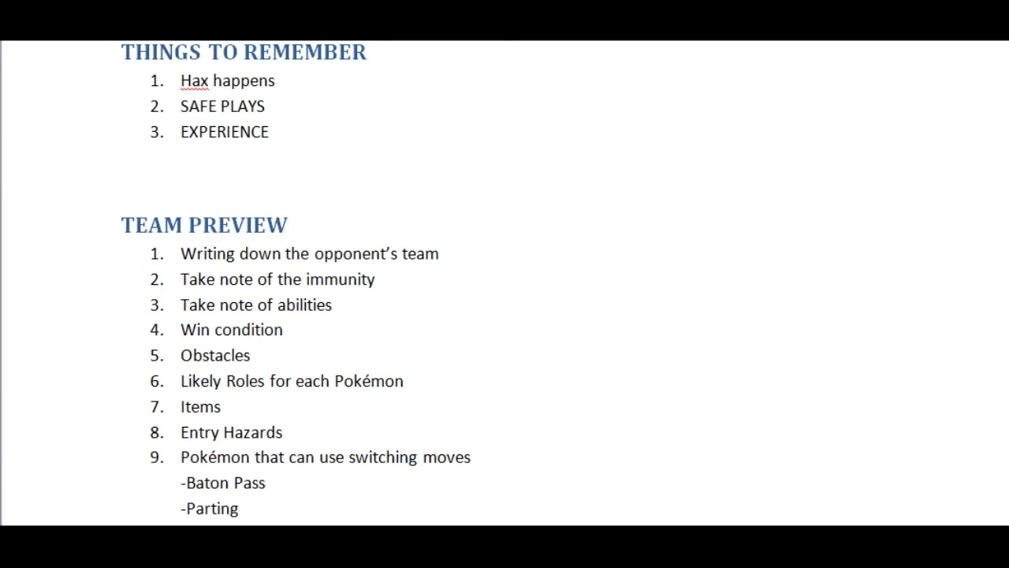
{"action": "type", "text": "Sh"}
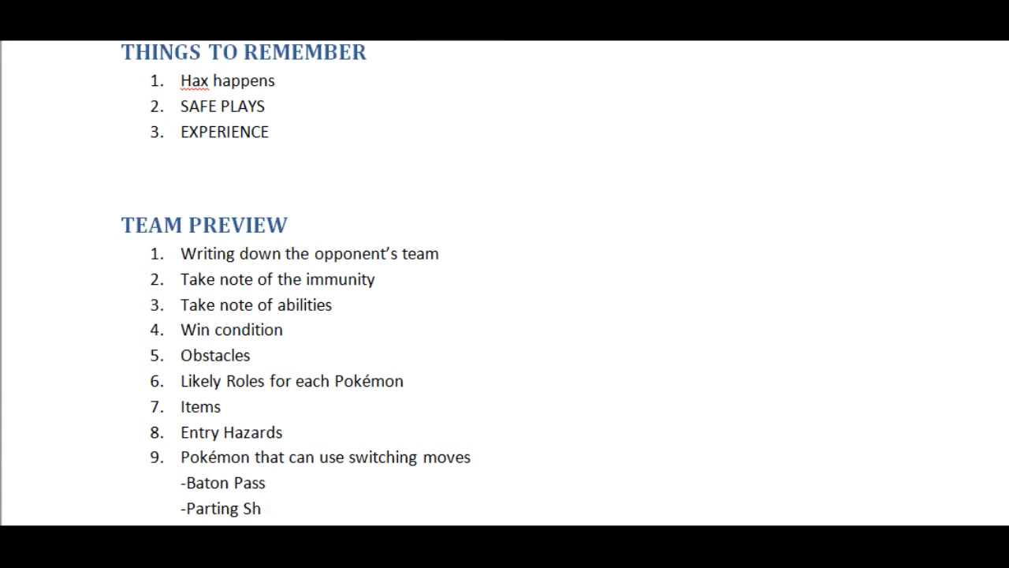
{"action": "type", "text": "ot"}
{"action": "type", "text": "-"}
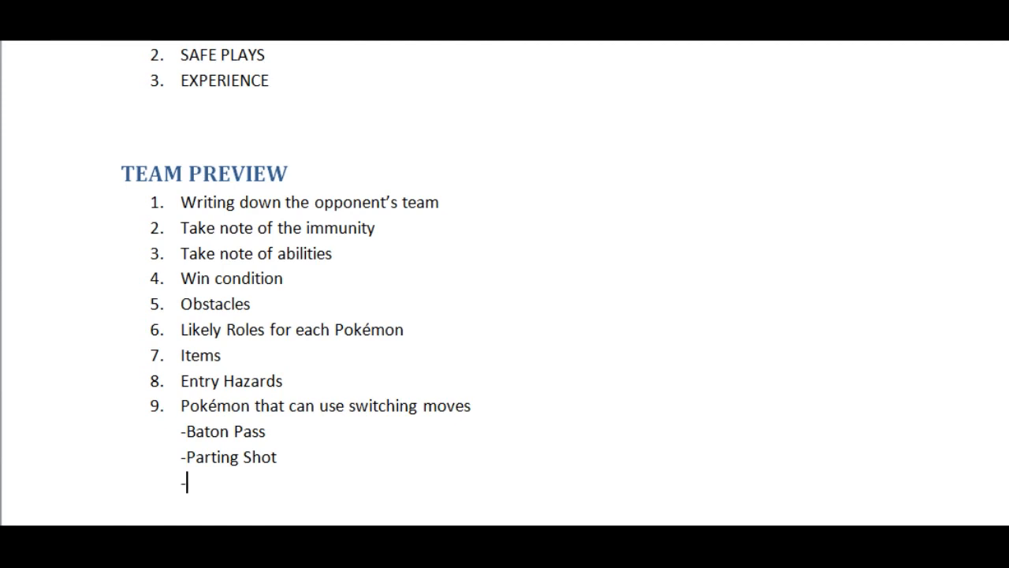
Continue the sub-list with "-U-turn" and "-Volt Switch".
{"action": "type", "text": "U-"}
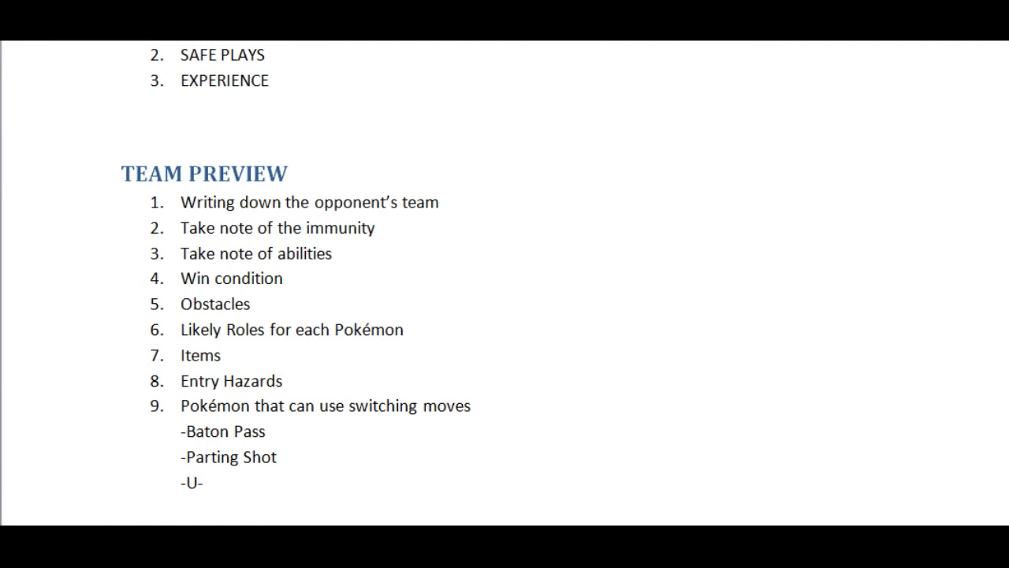
{"action": "type", "text": "turn"}
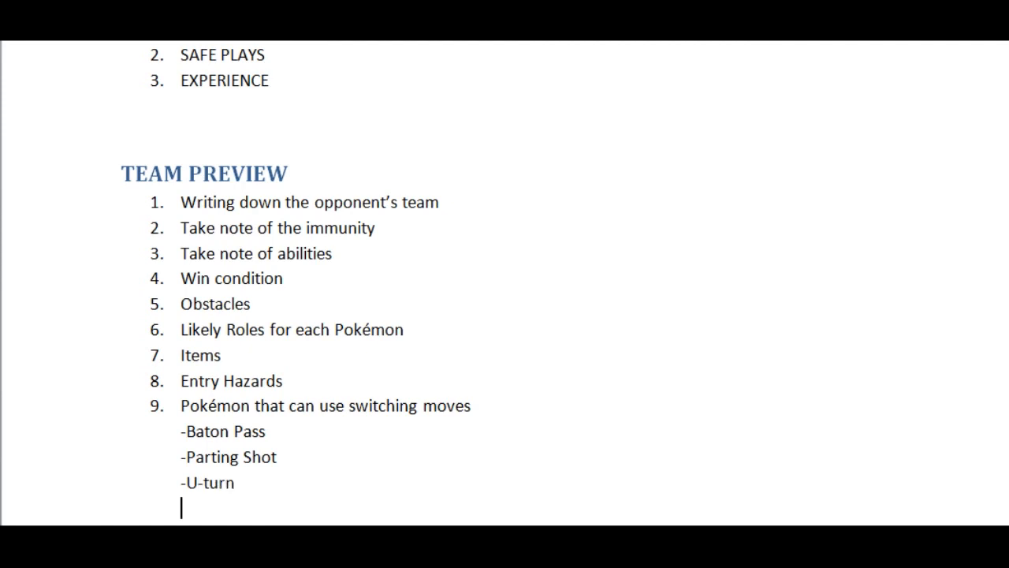
{"action": "type", "text": "-o"}
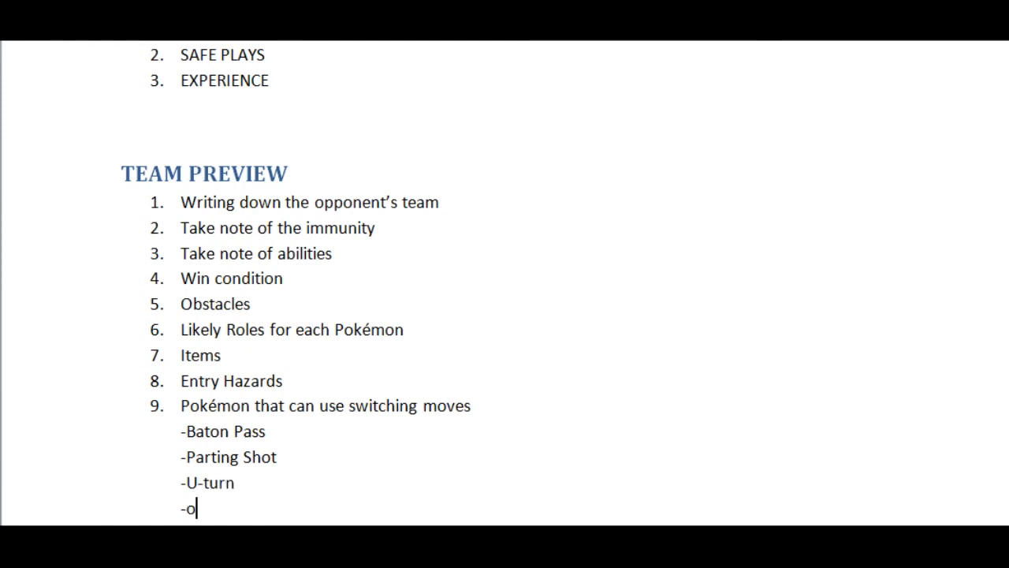
{"action": "type", "text": "Volt"}
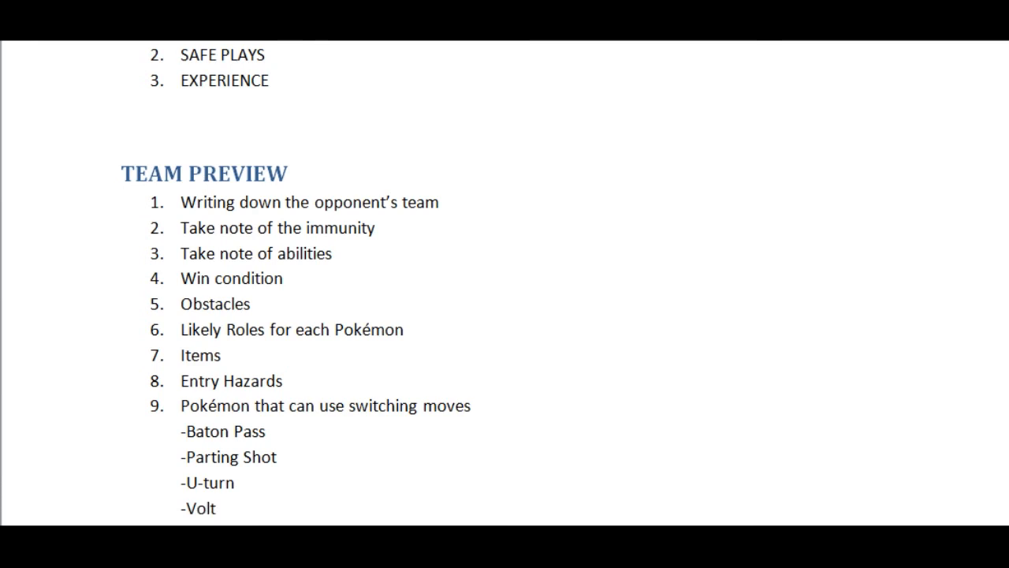
{"action": "type", "text": "Switch"}
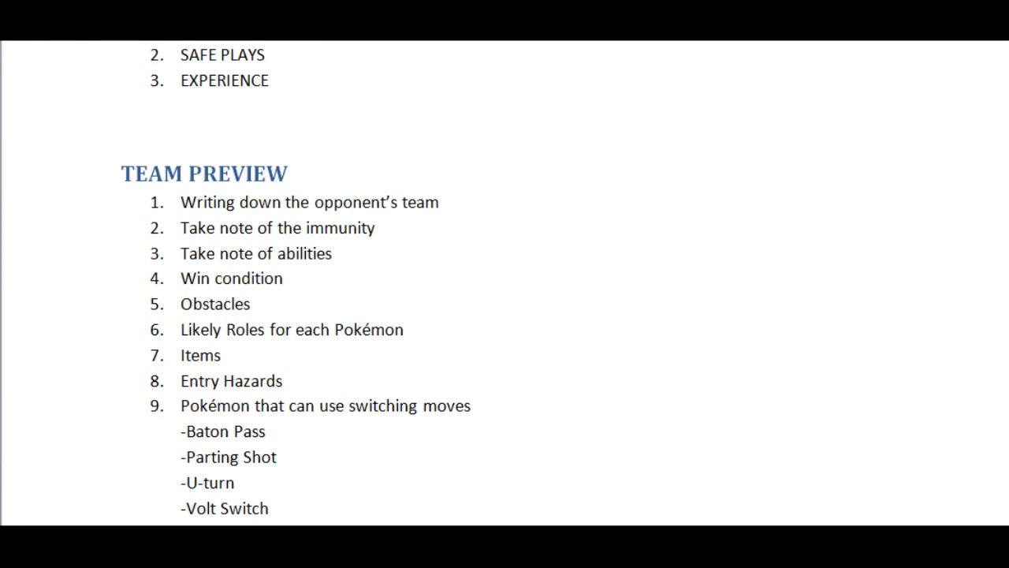
{"action": "left_click", "coordinate": [271, 508]}
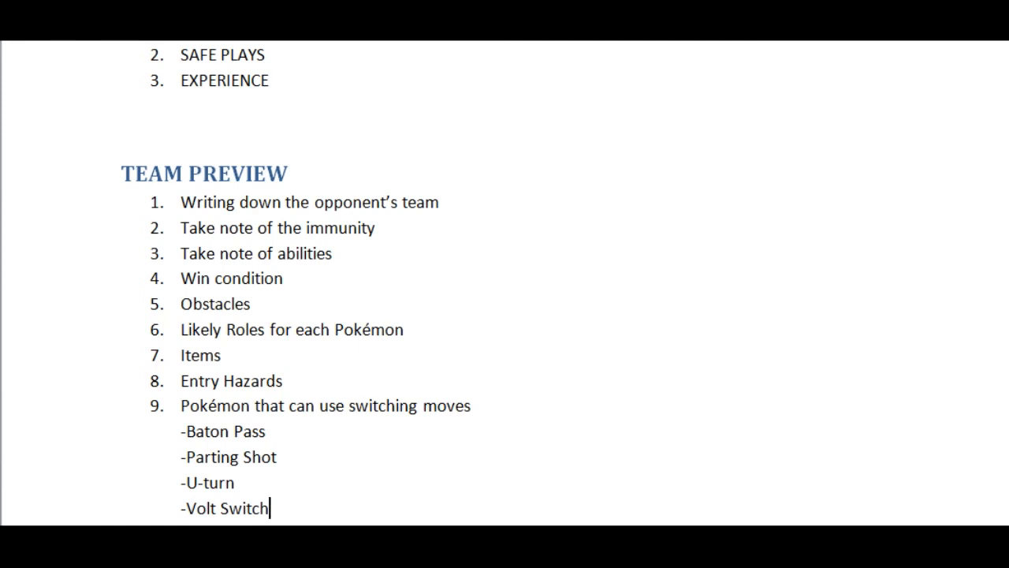